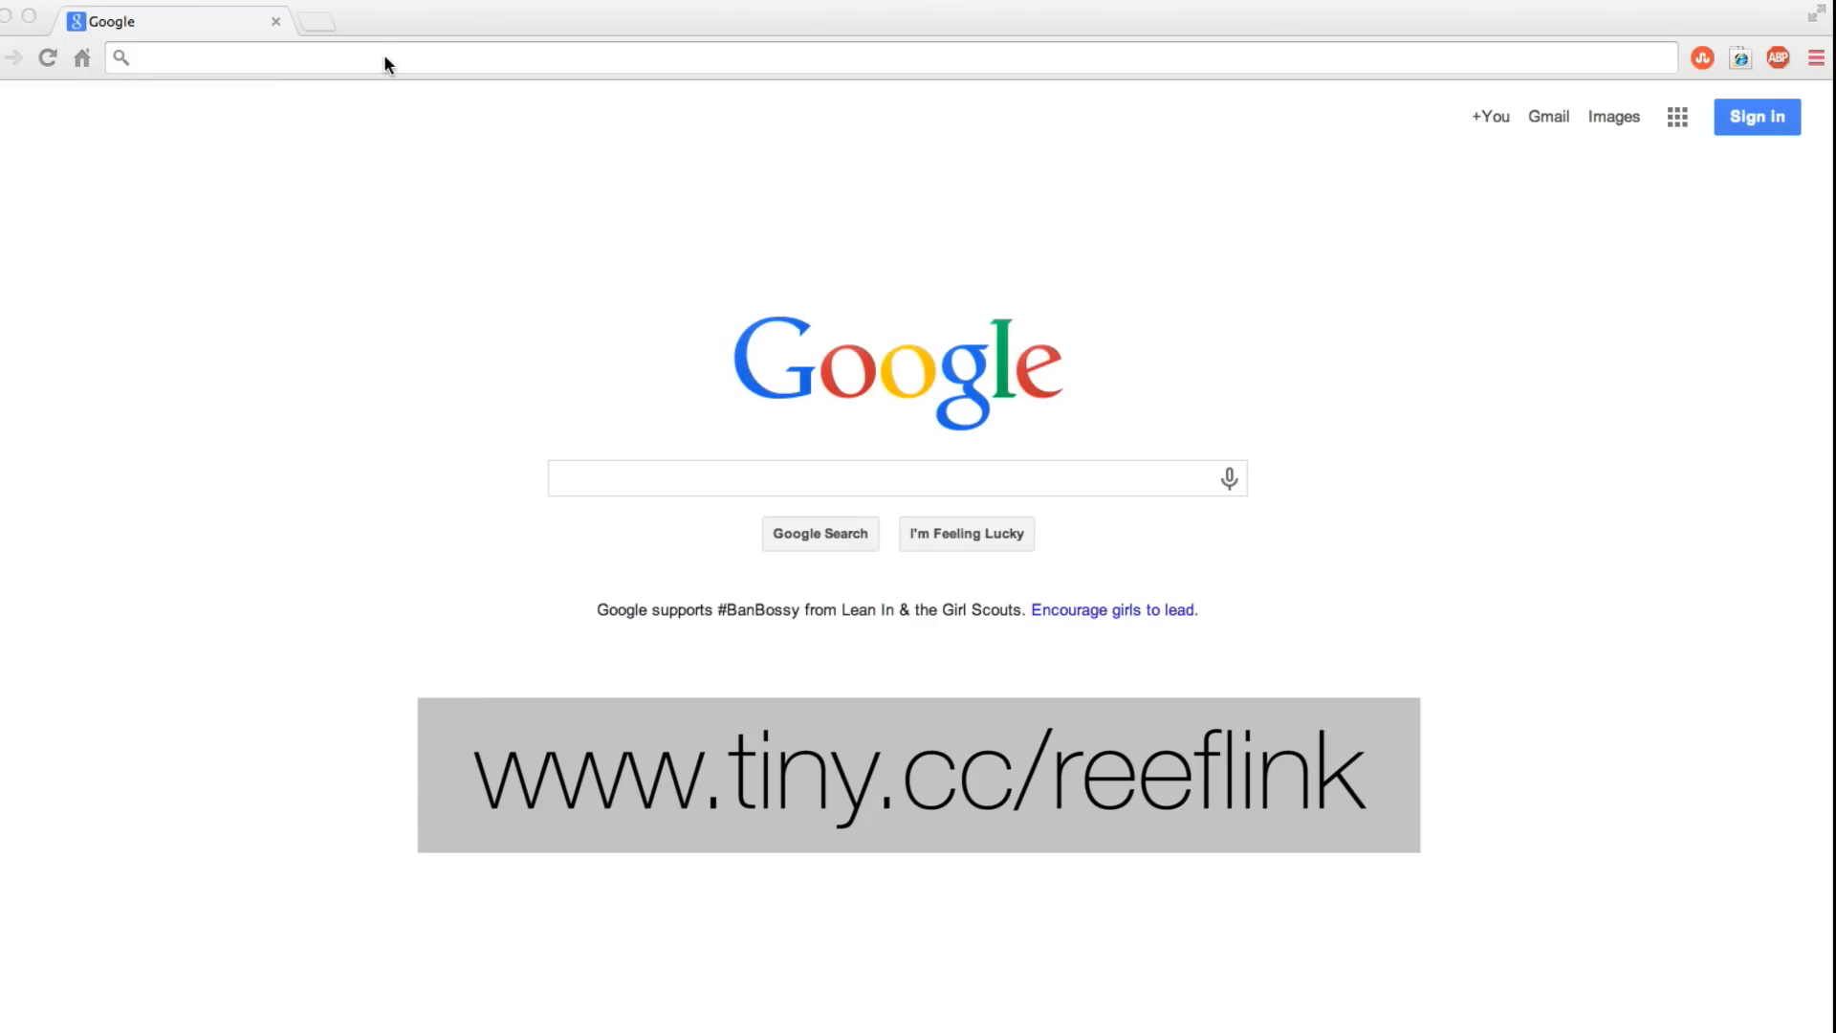
Go to tiny.cc/reeflink and download the ReefLink setup application for Mac
text(tiny.cc/reeflink)
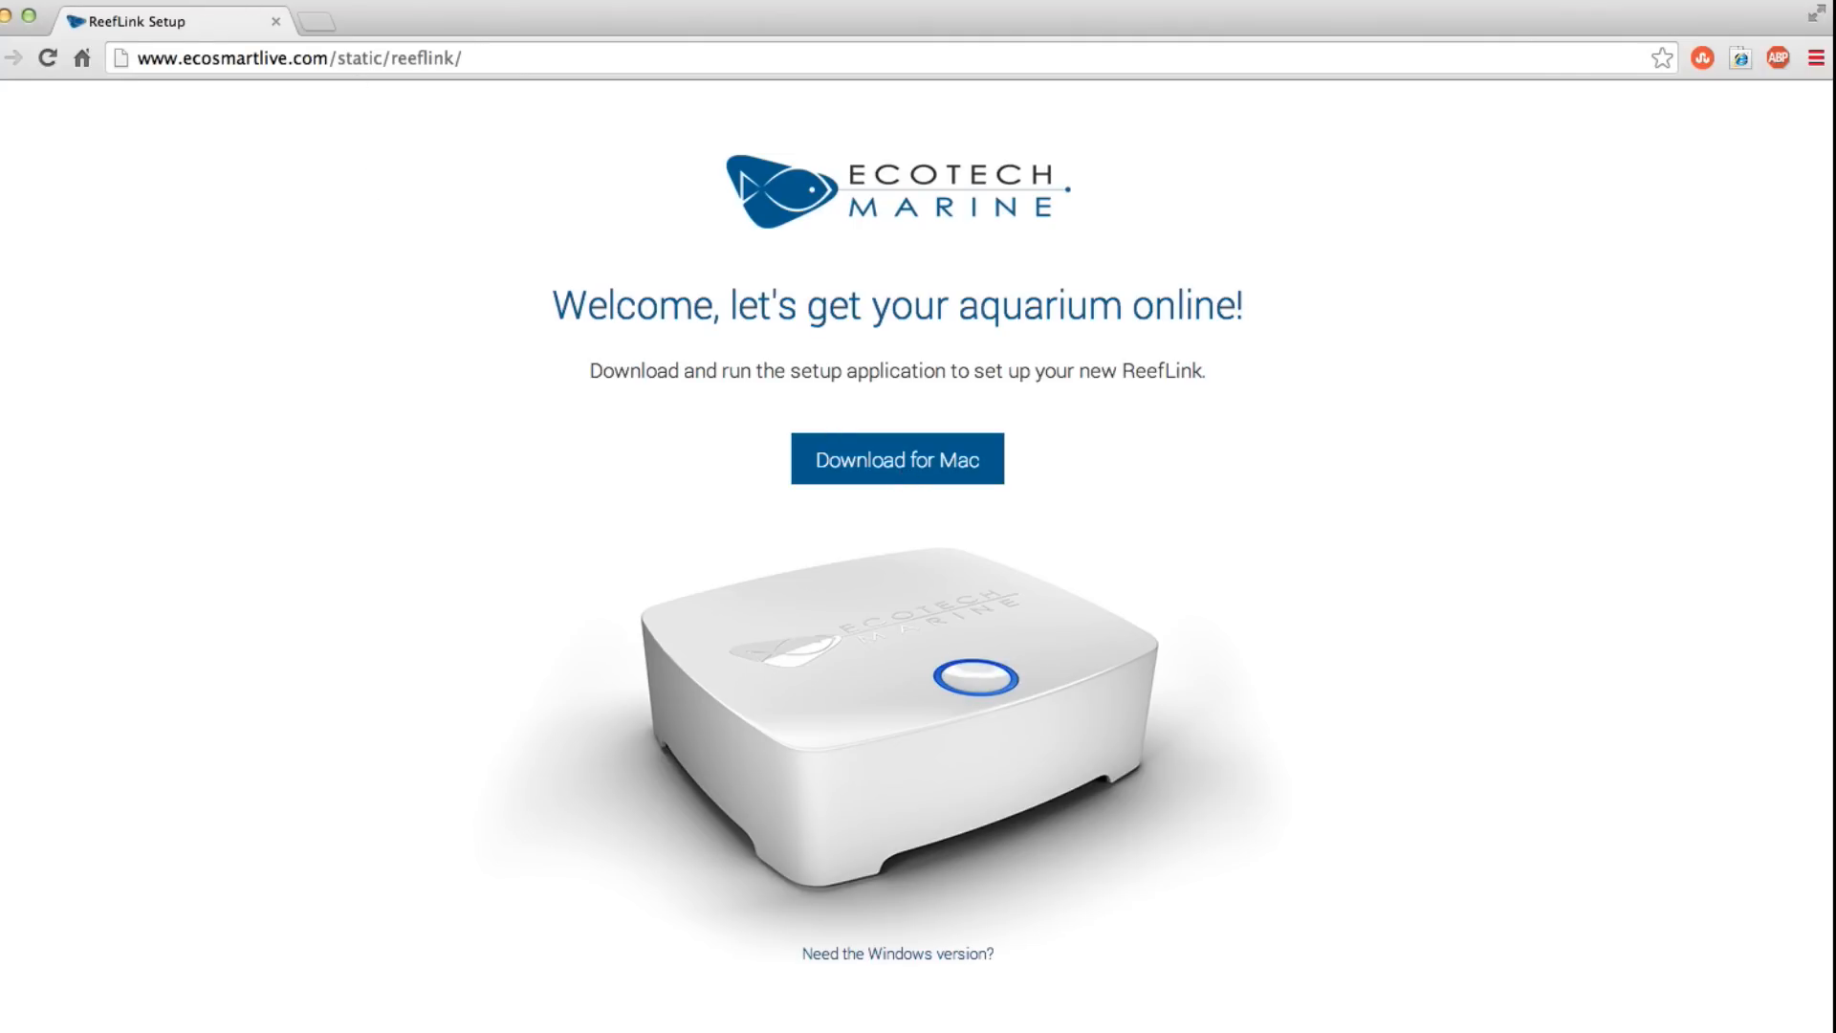
click(897, 458)
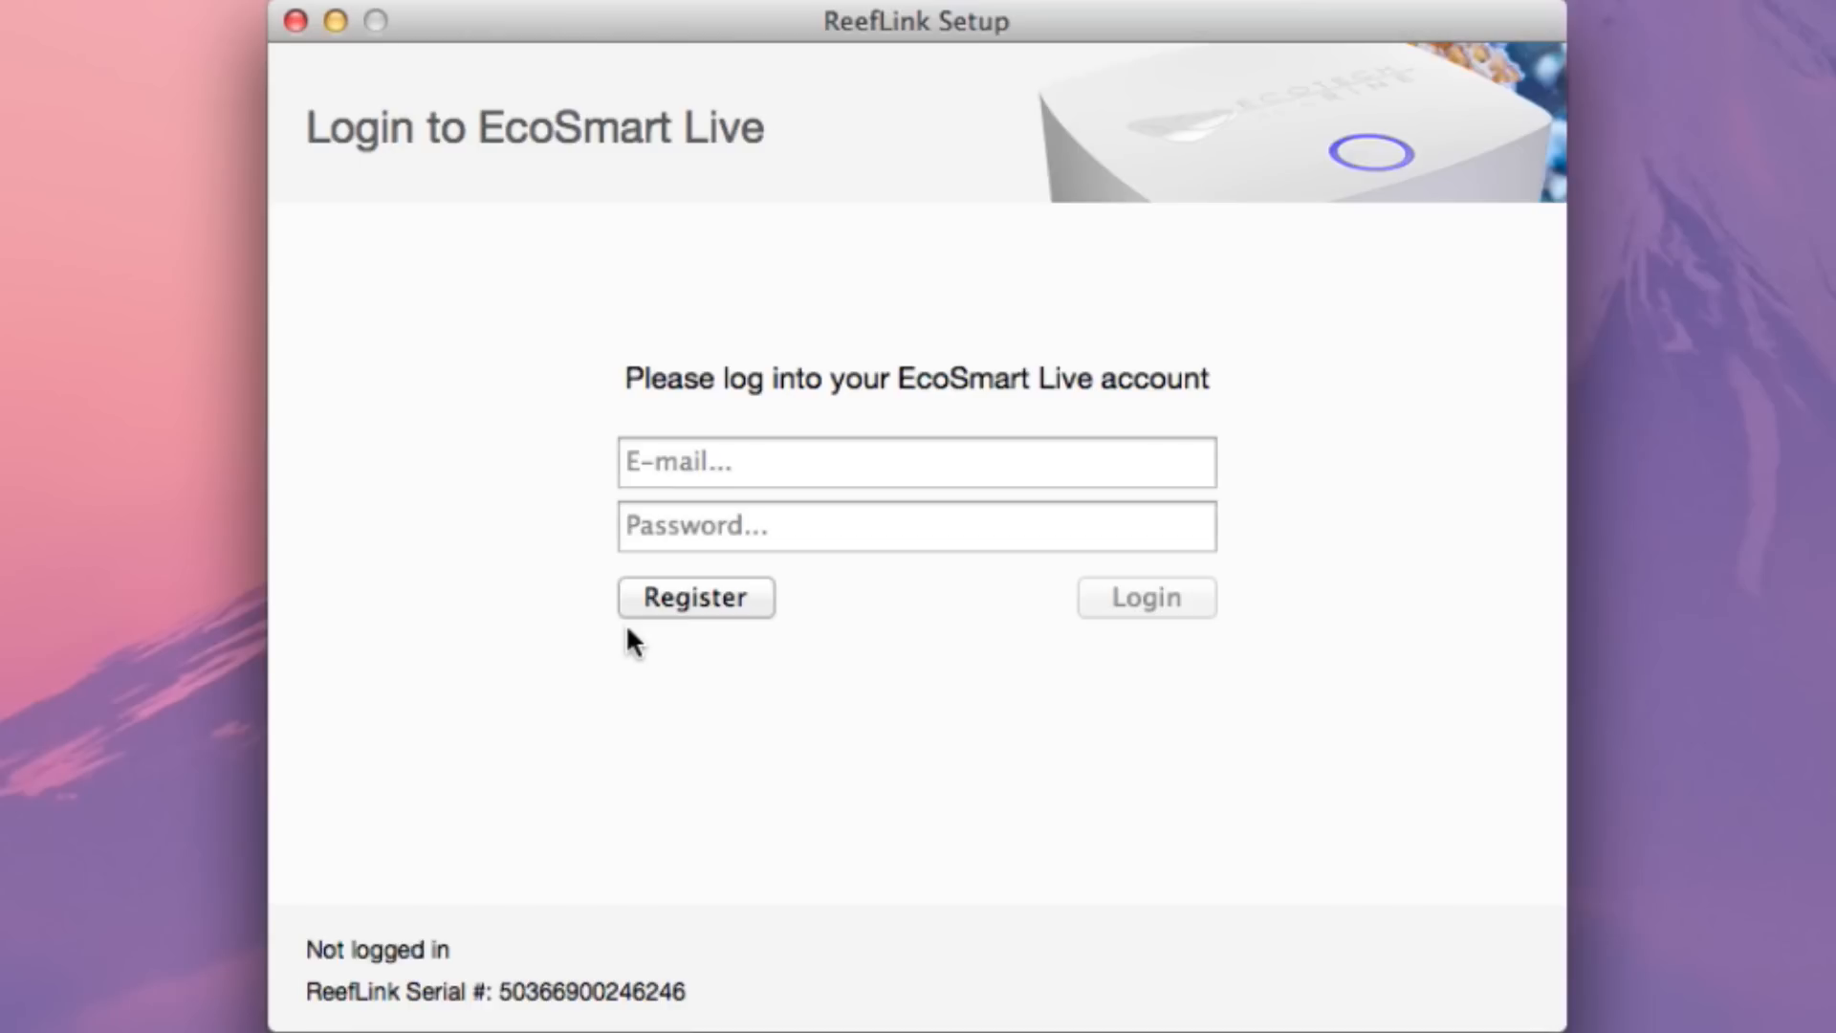
click(697, 597)
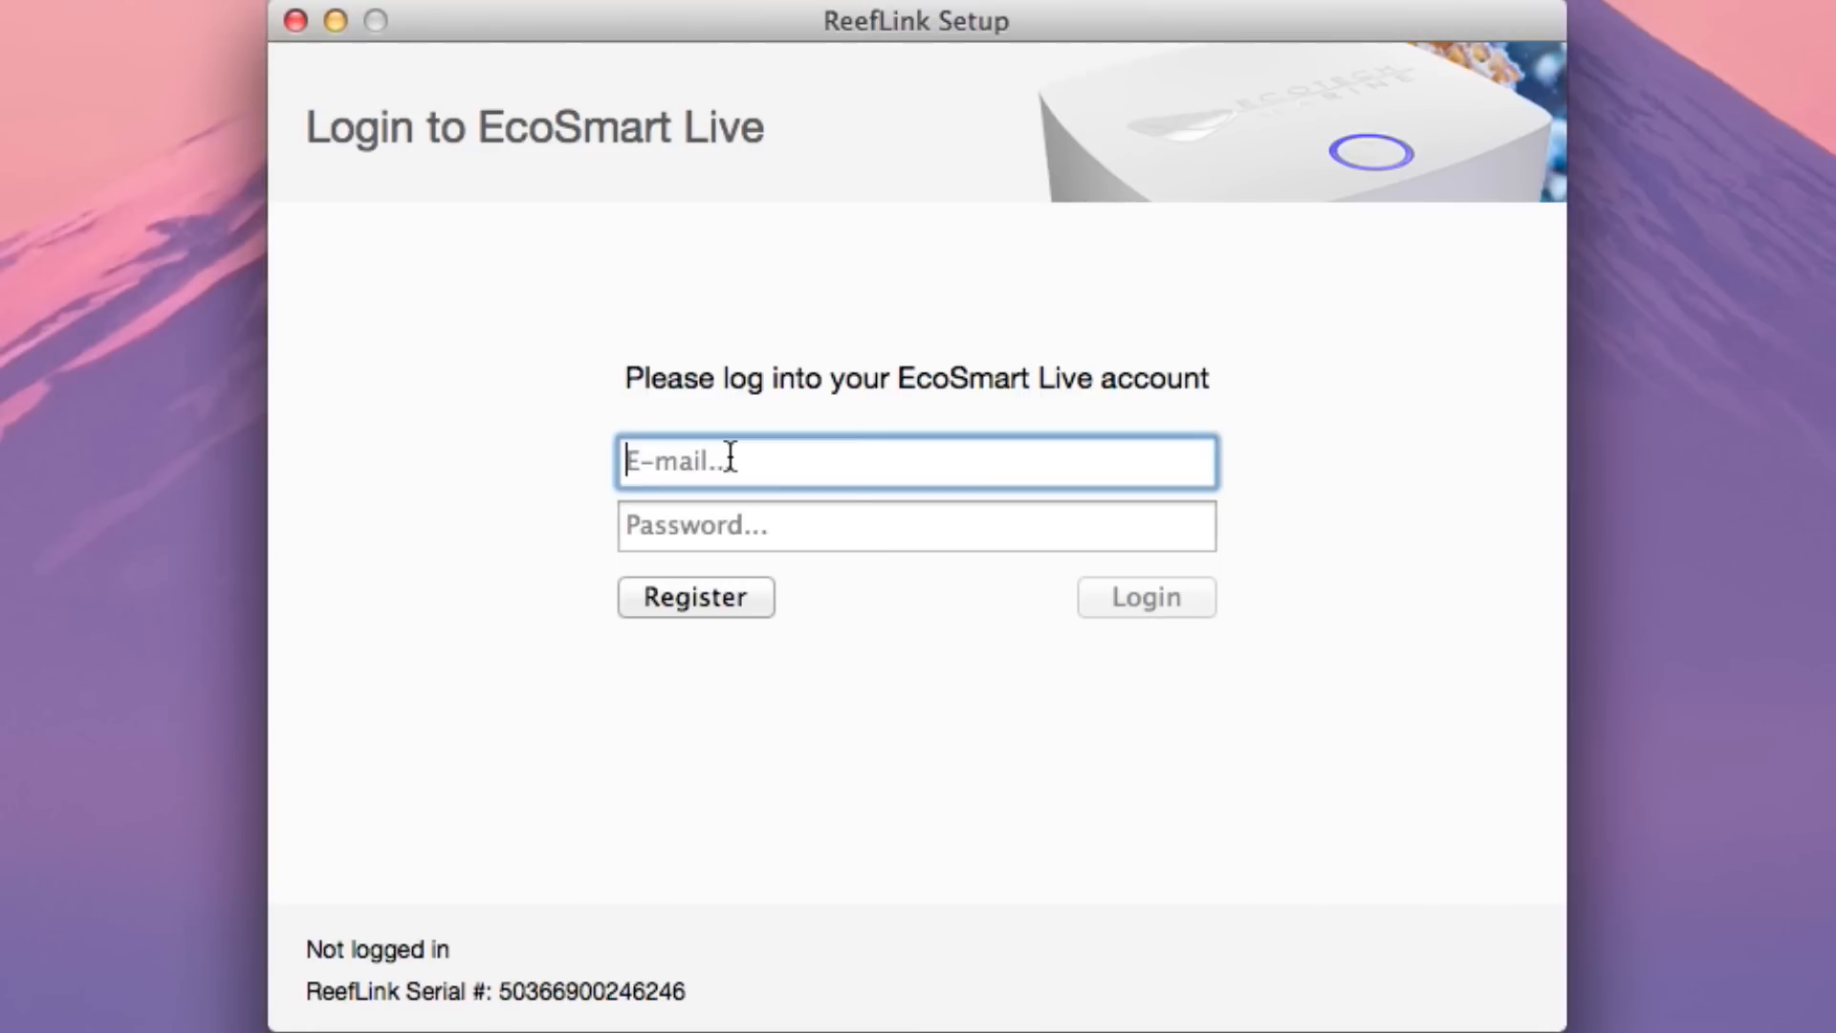
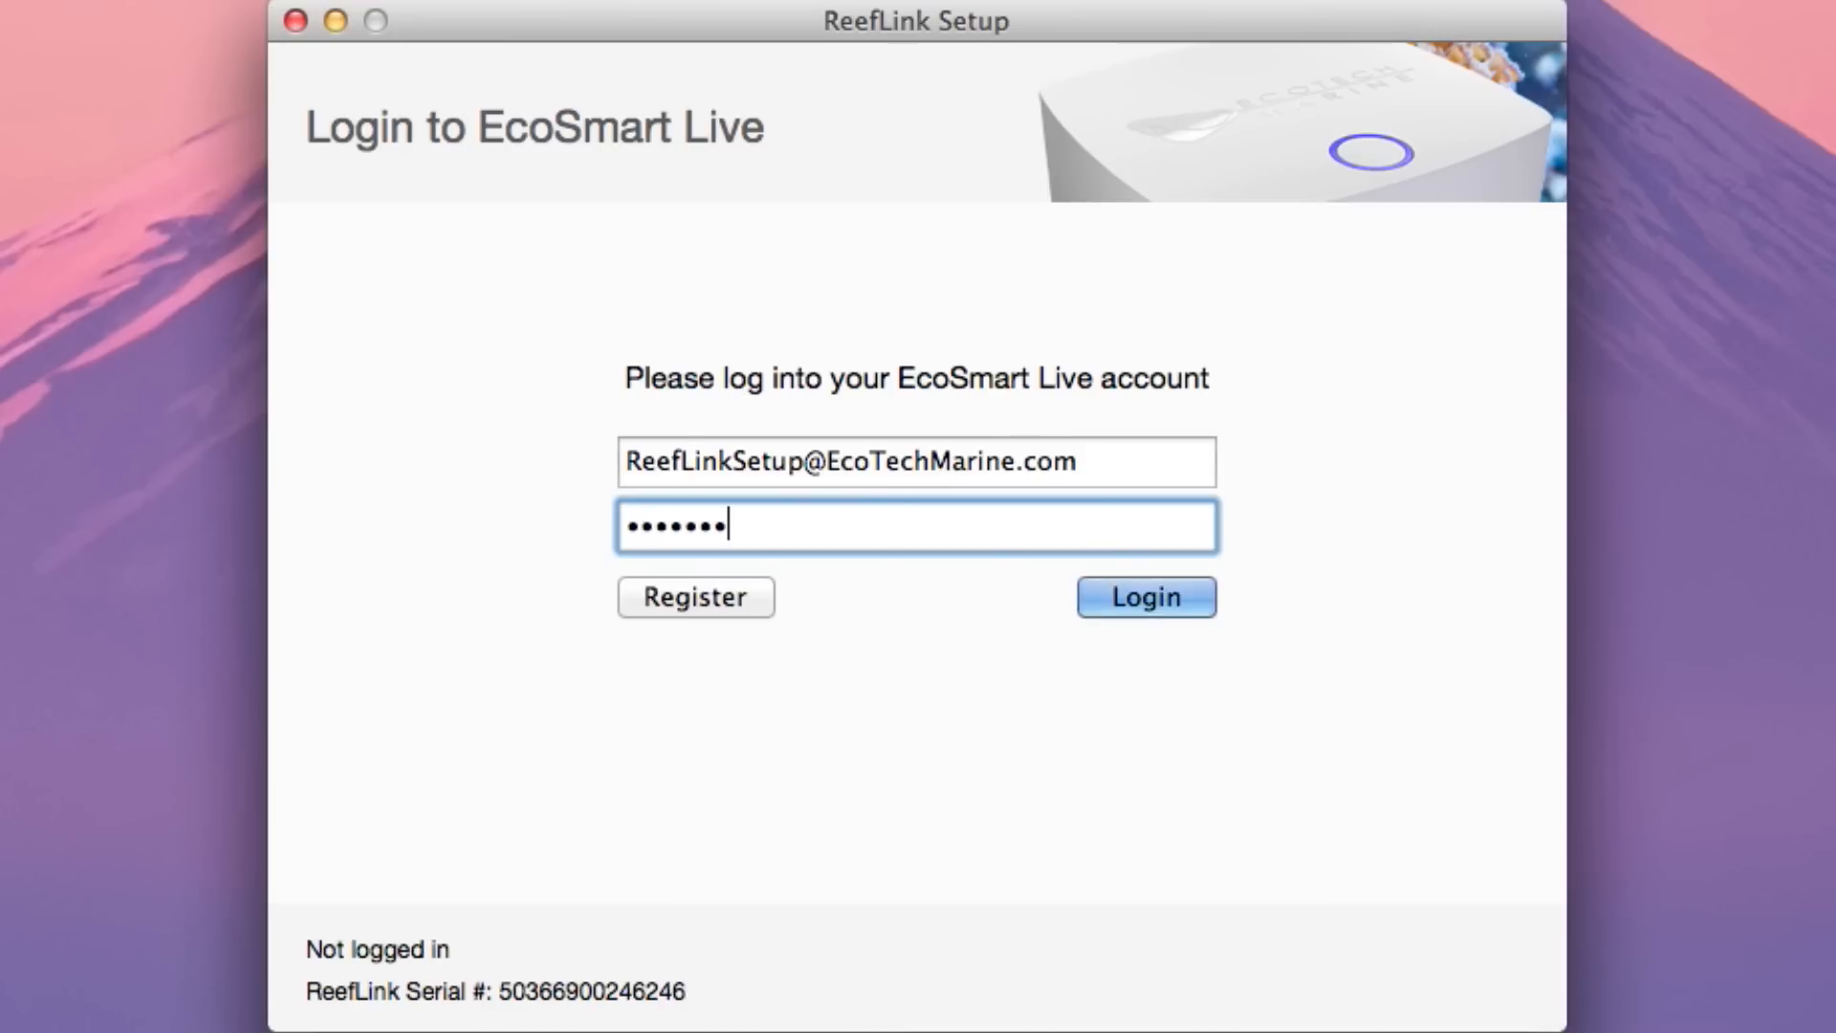
text(••••)
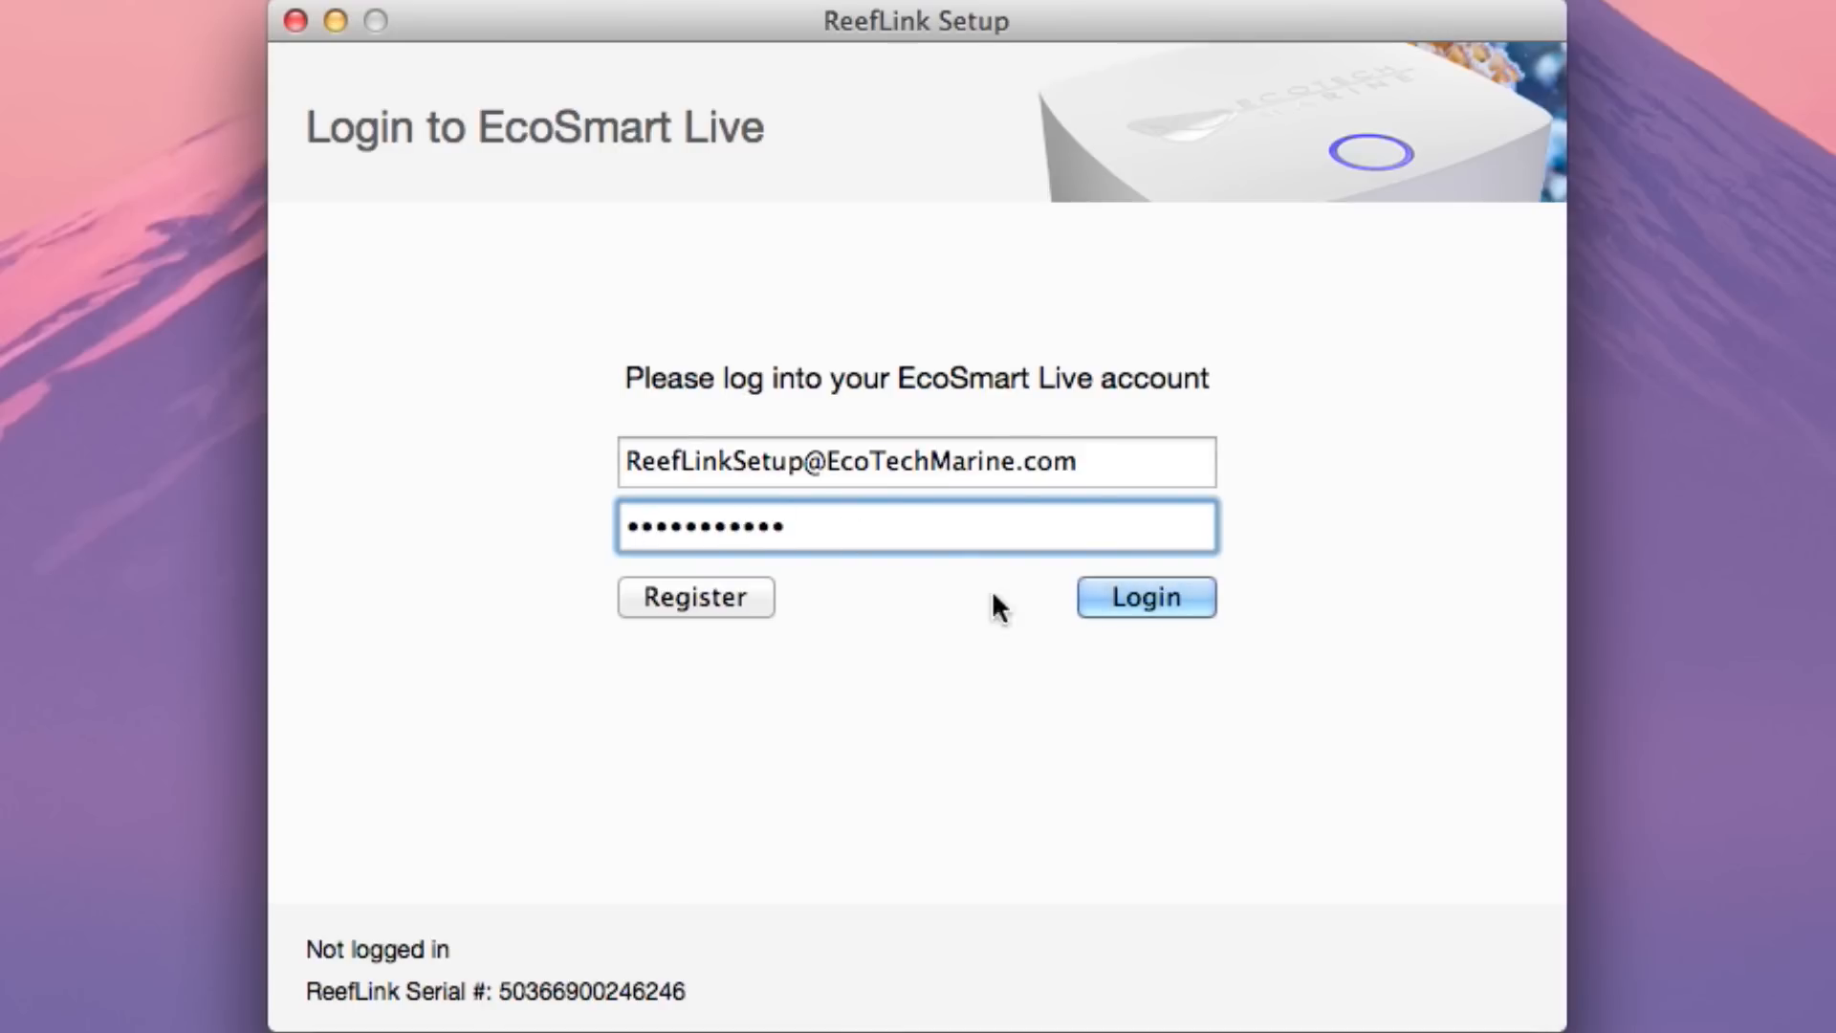
click(1146, 597)
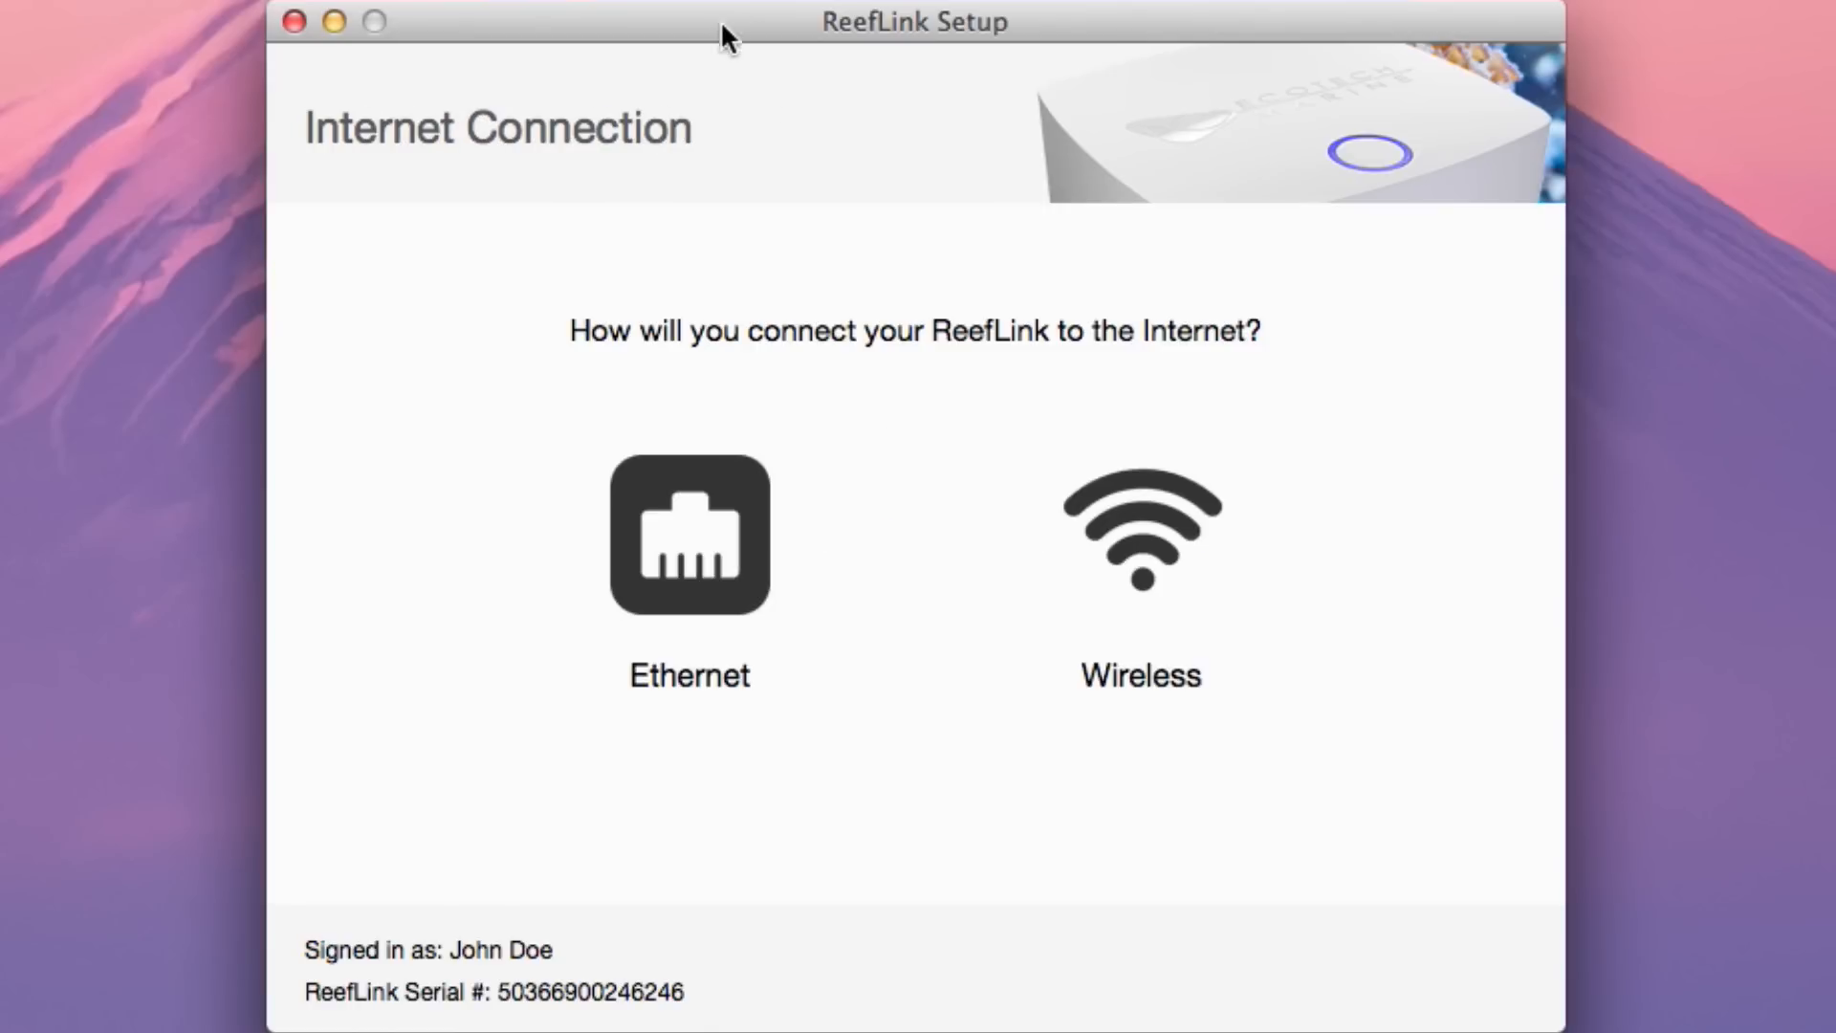
mouse_move(1119, 544)
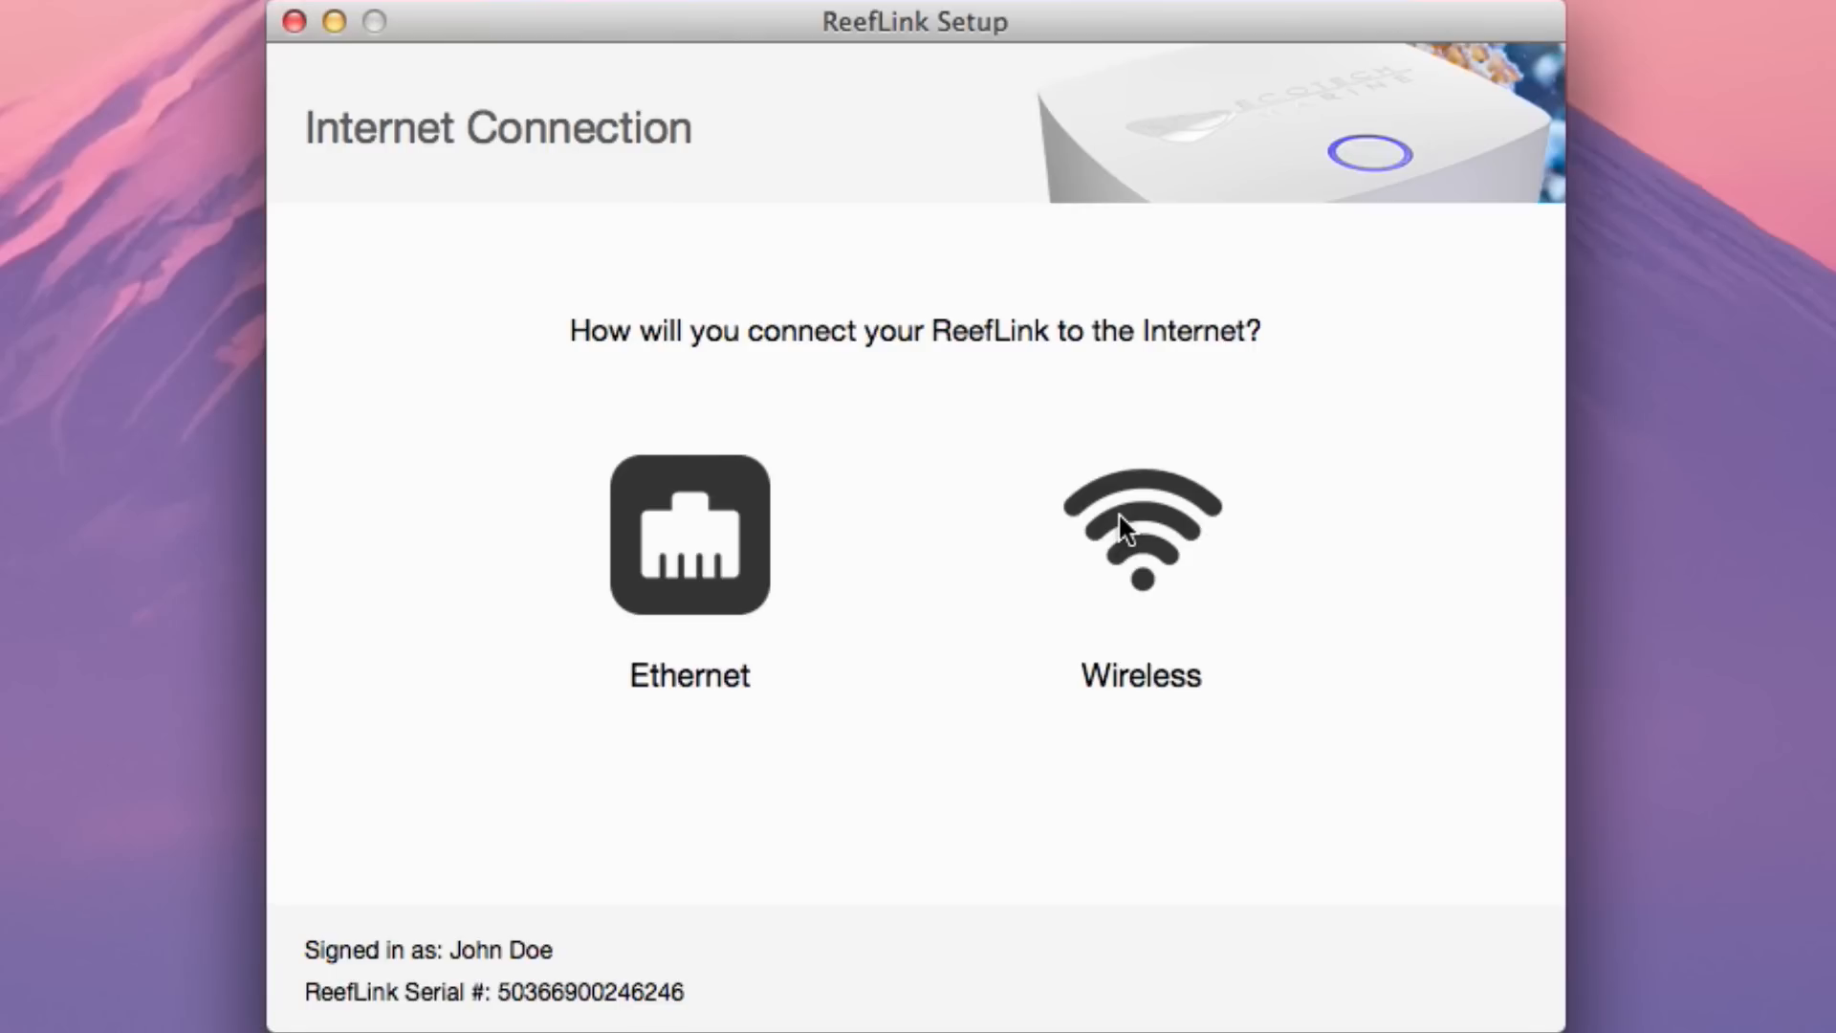
Choose Wireless and join the EcoTechWireless network using its password
click(1140, 533)
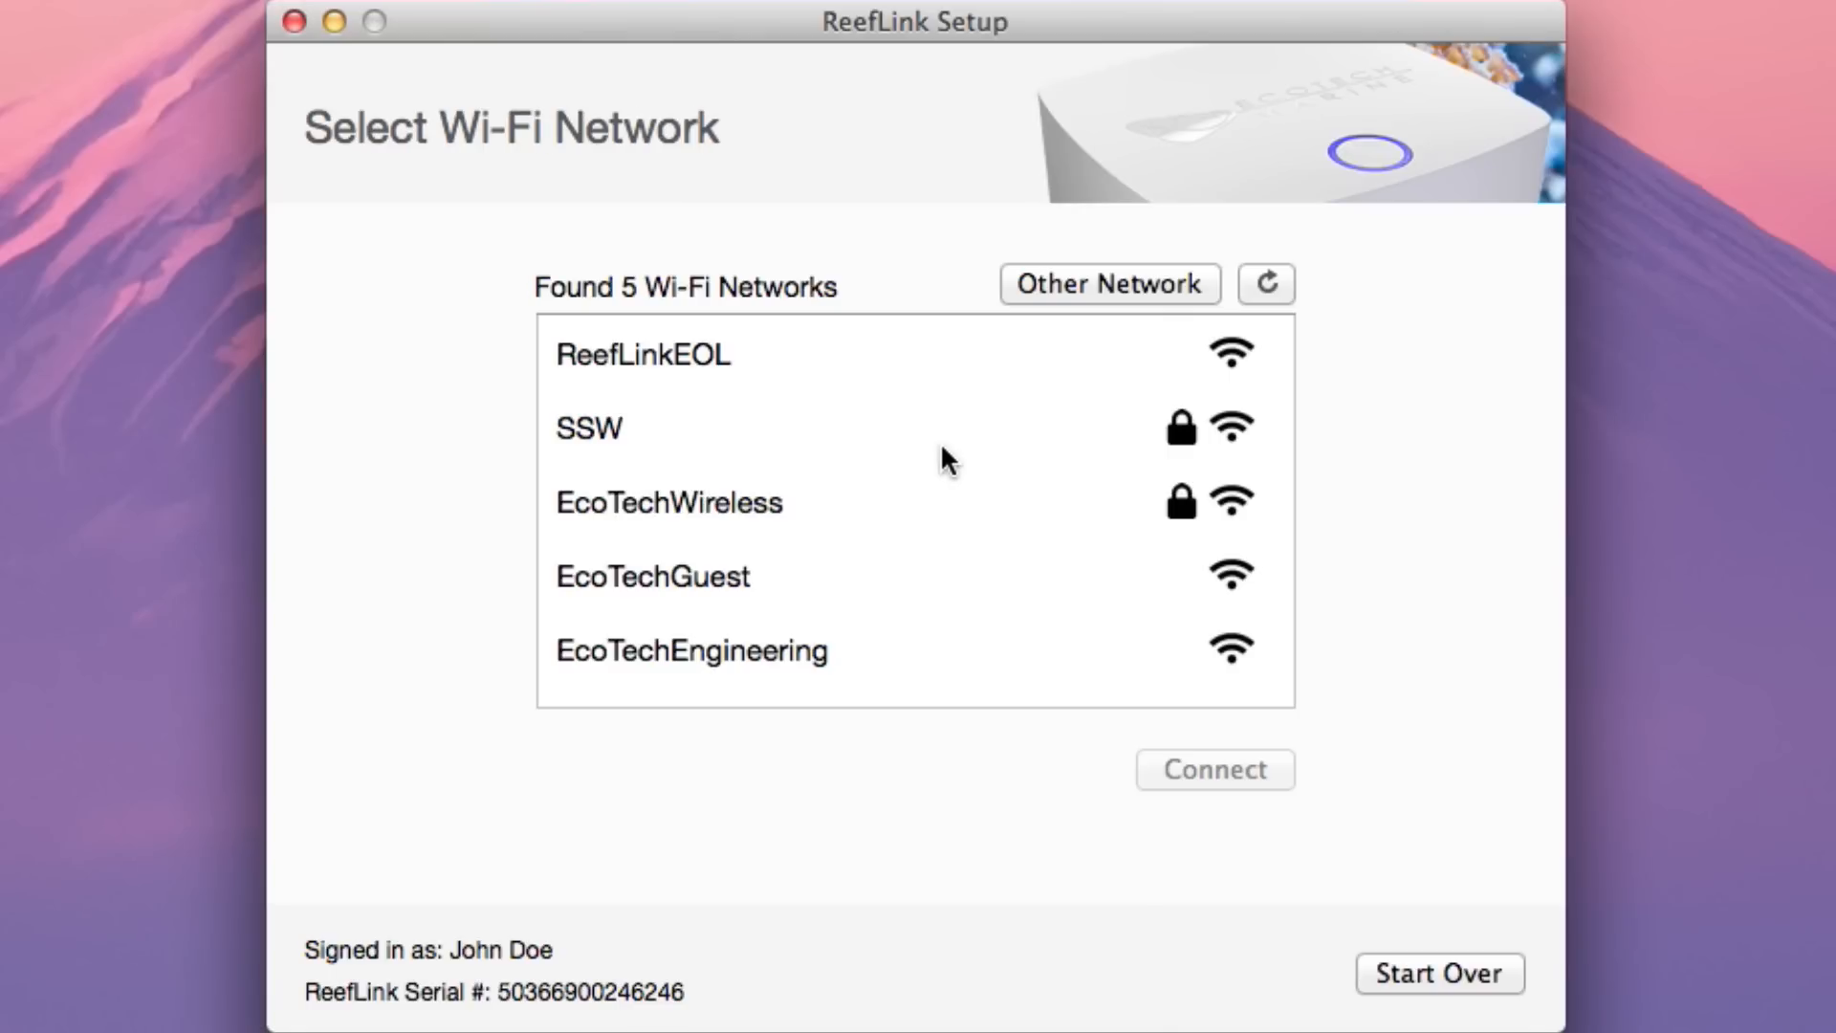
mouse_move(750, 525)
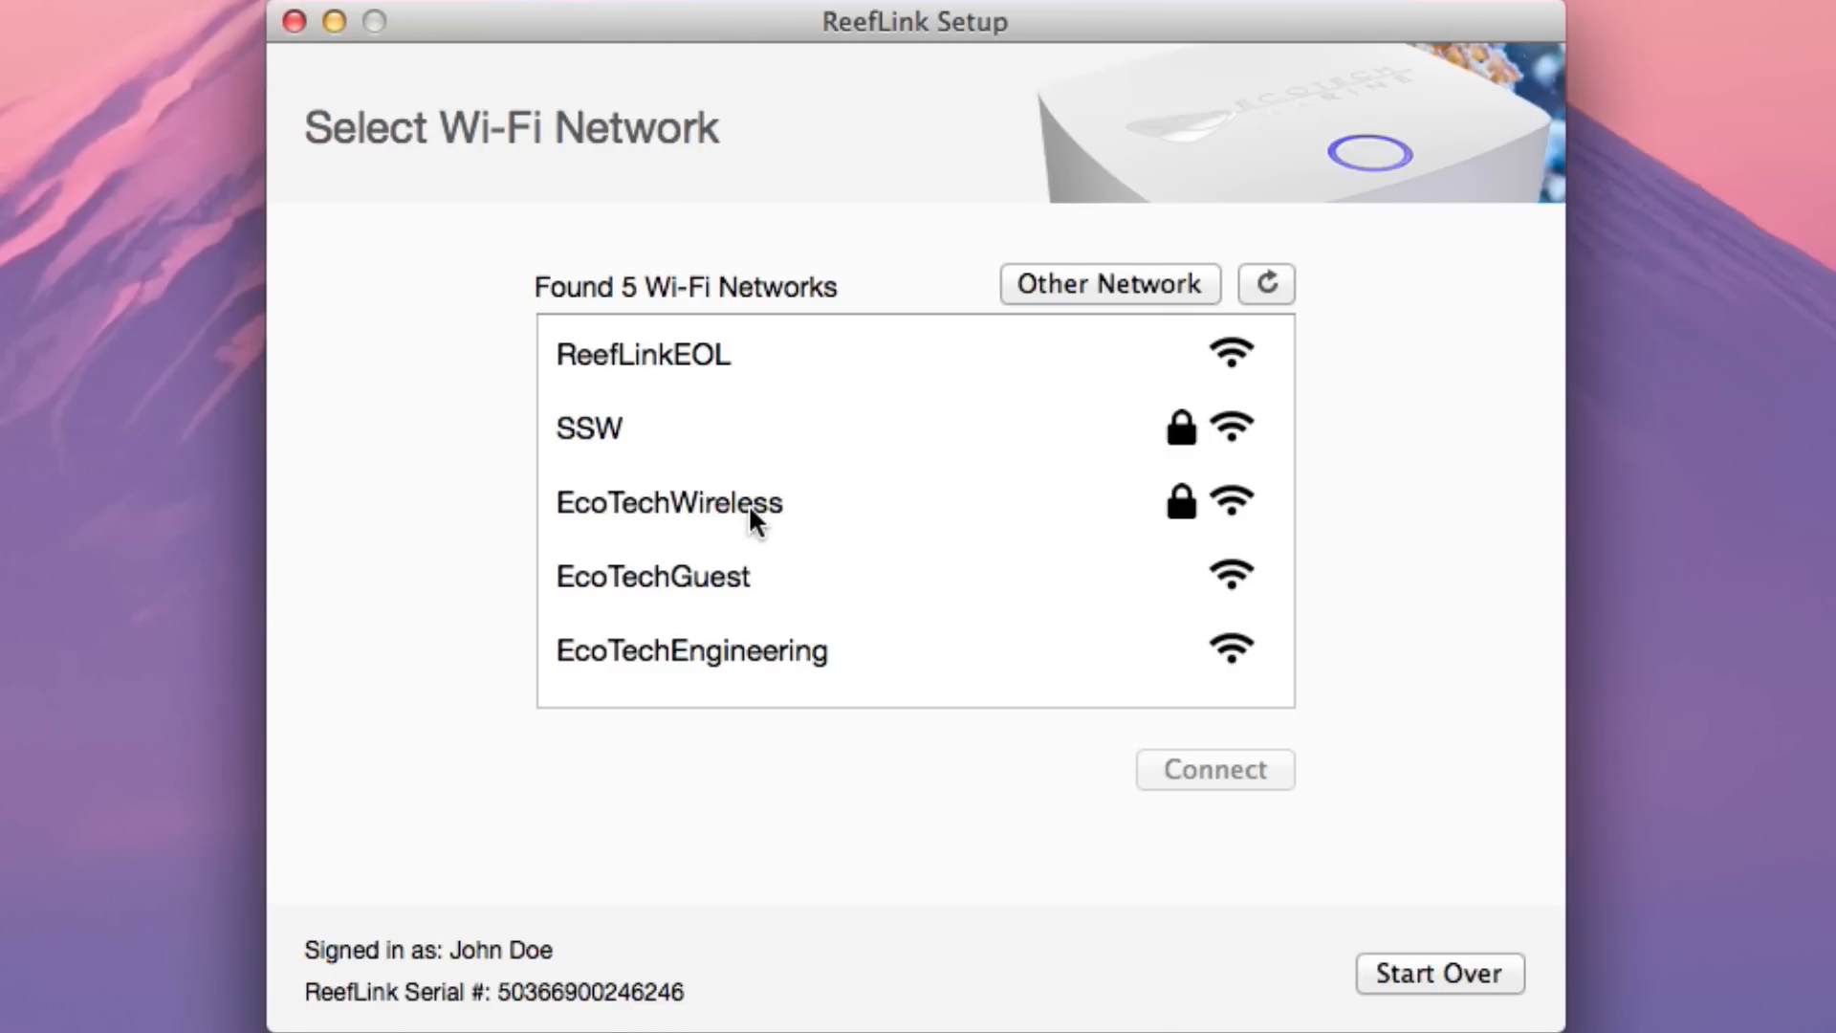
click(669, 502)
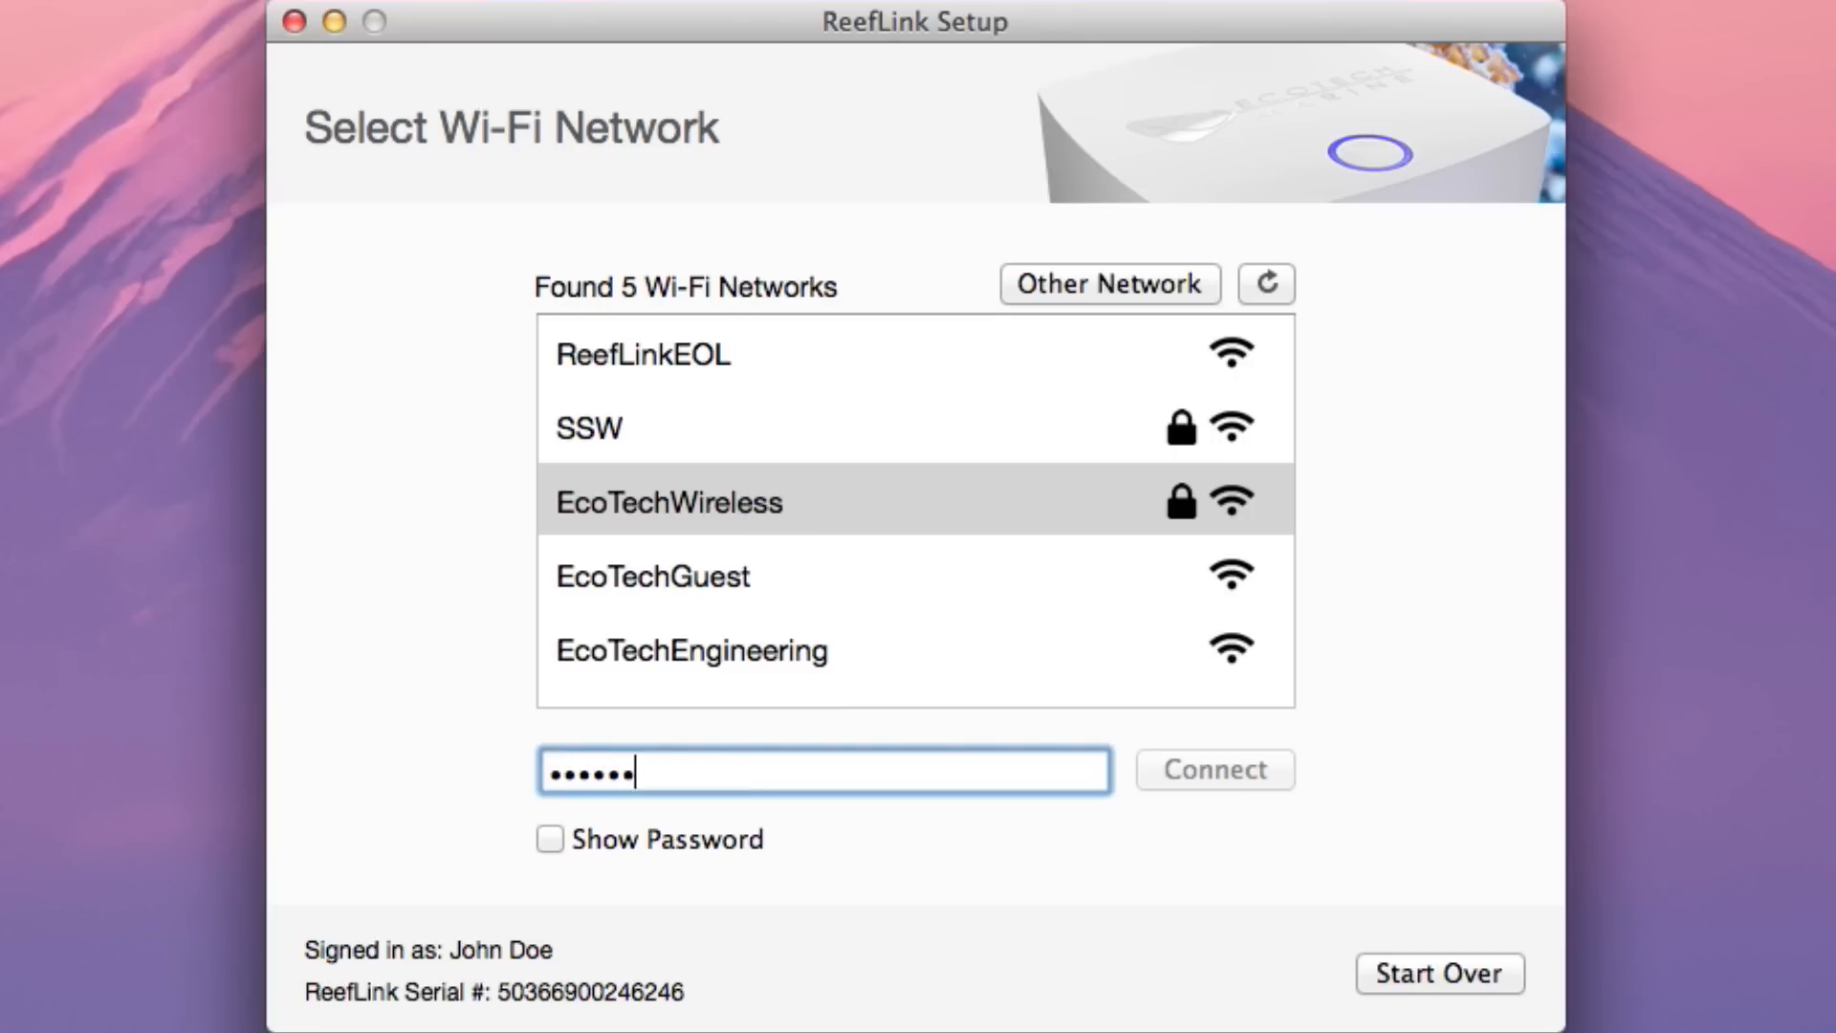
click(1214, 770)
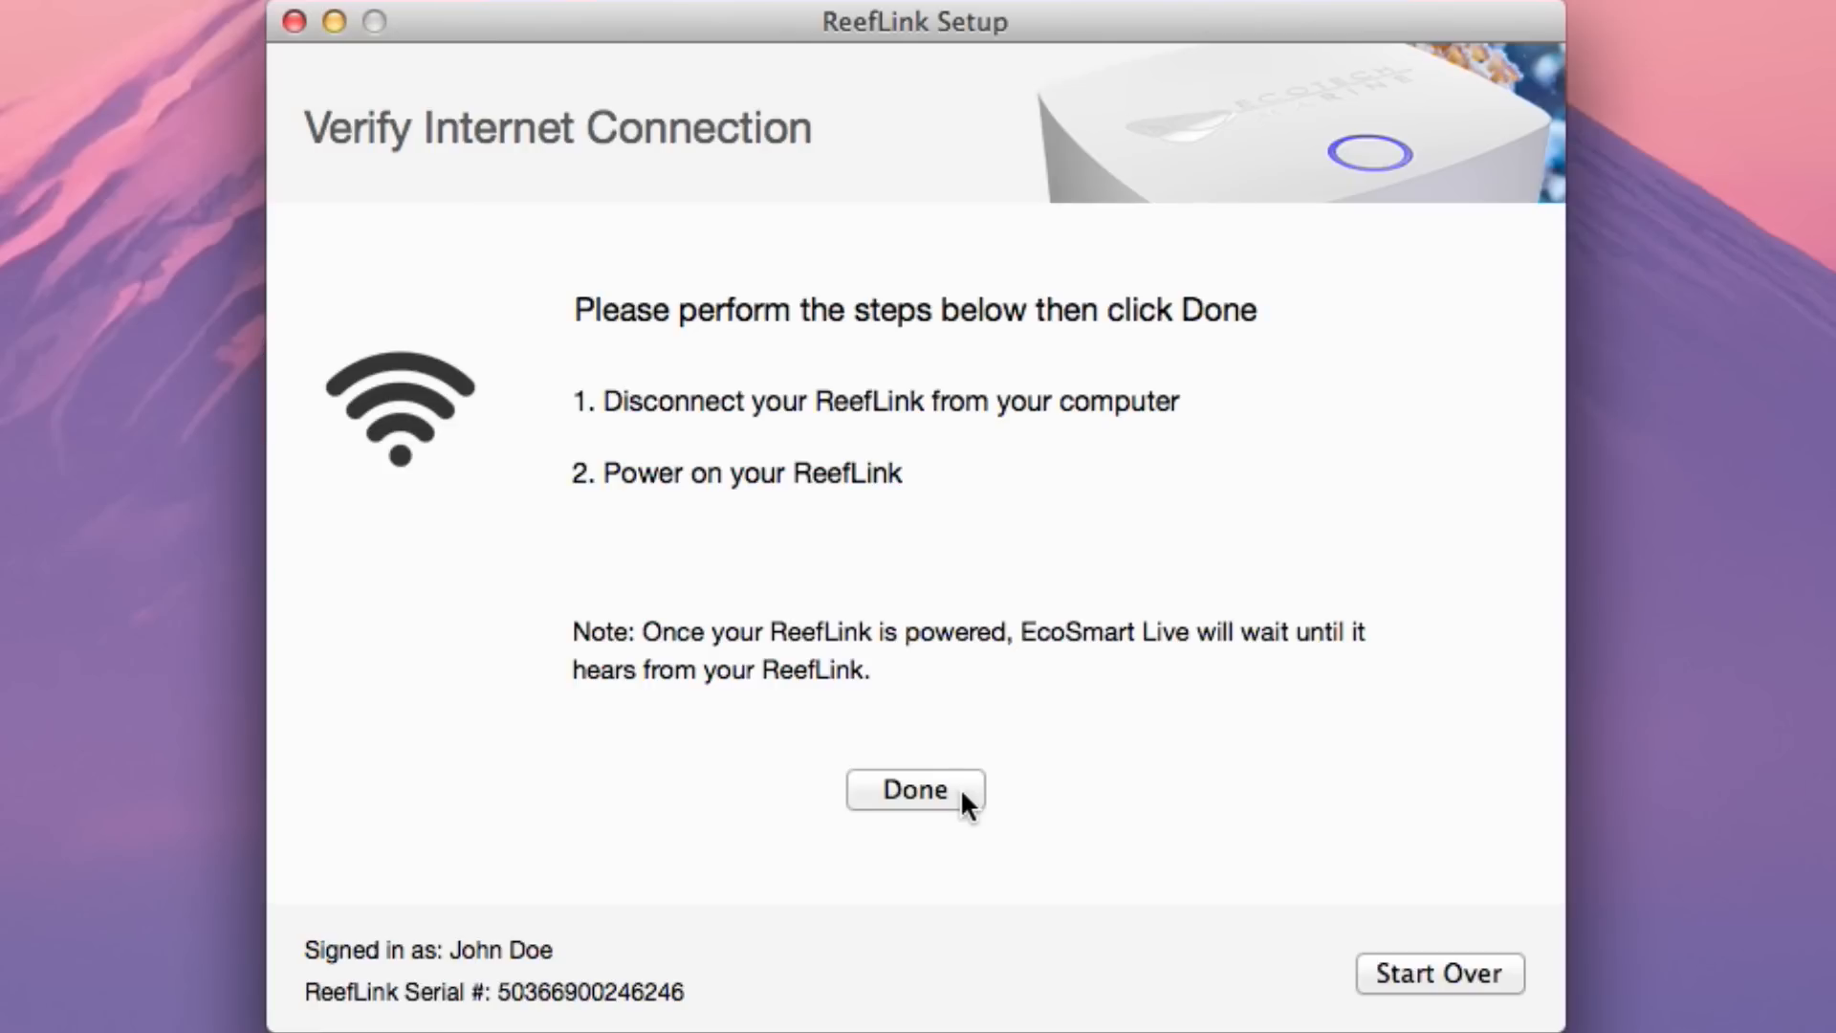
Mark internet verification Done after unplugging and powering on the ReefLink
click(916, 790)
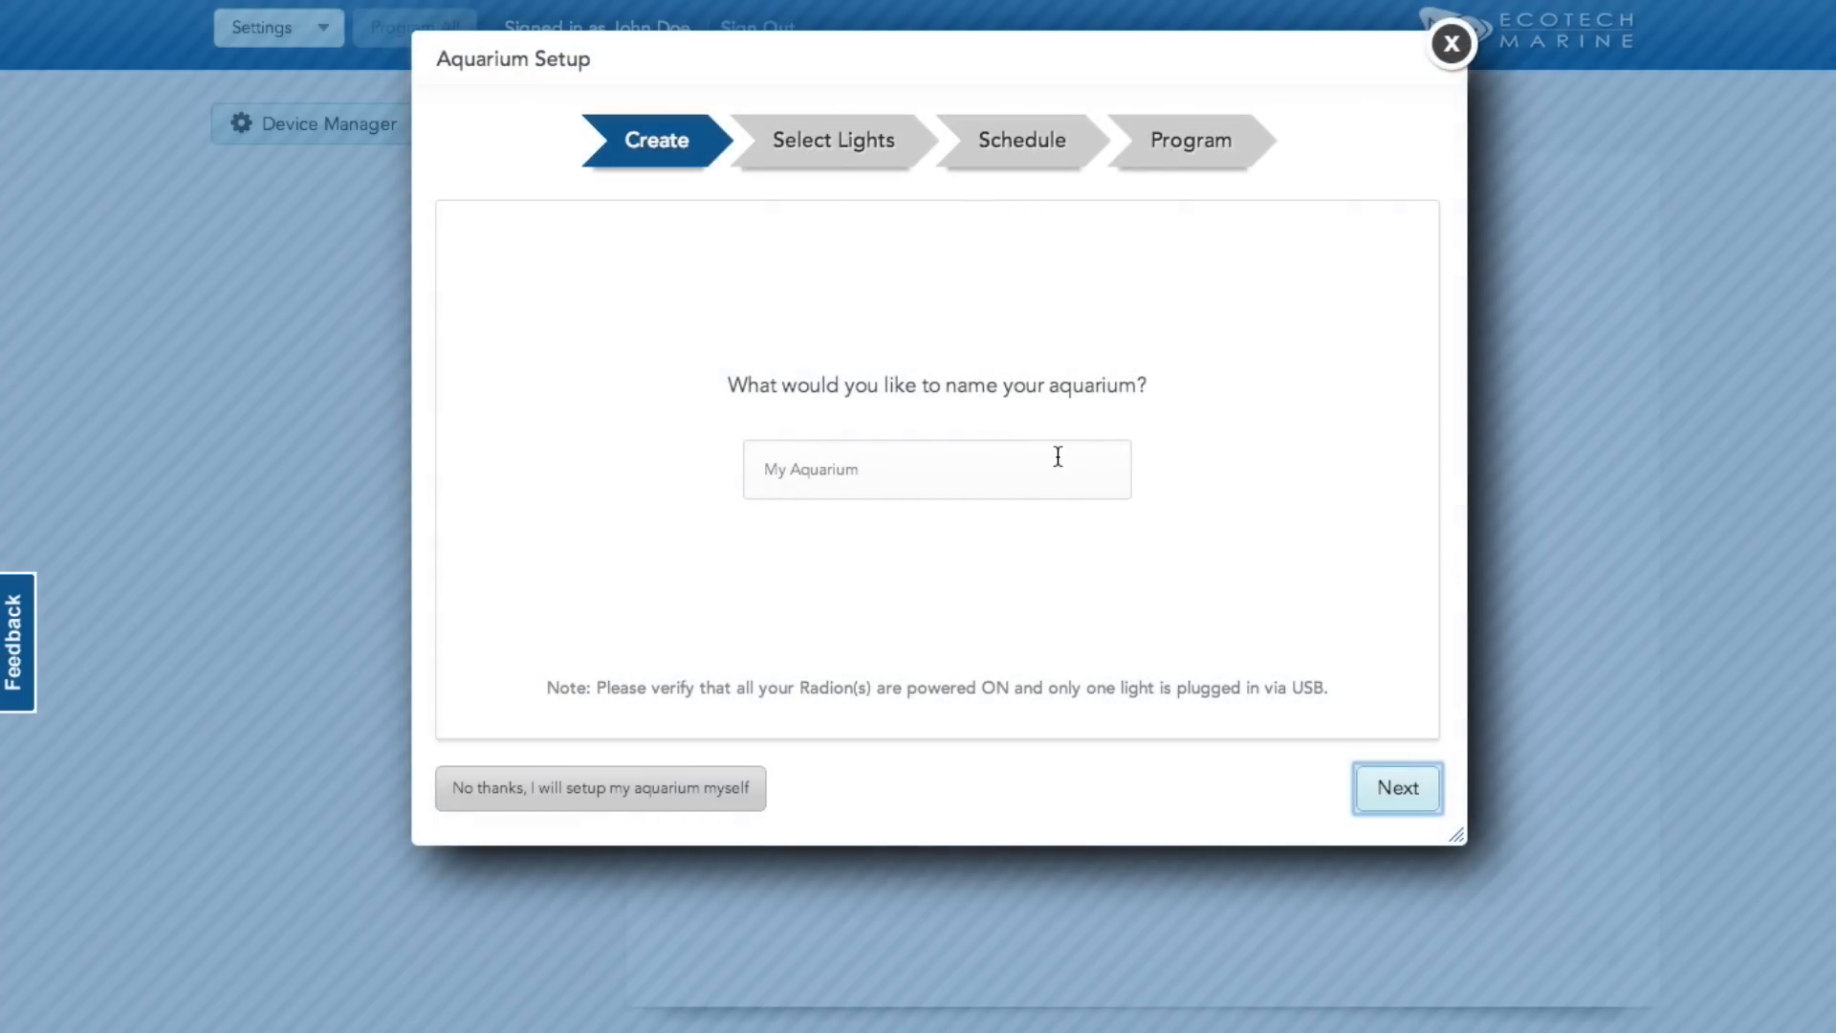
Enter 'Den Aquarium' as the aquarium name and proceed to light selection
text(Den Aquarium)
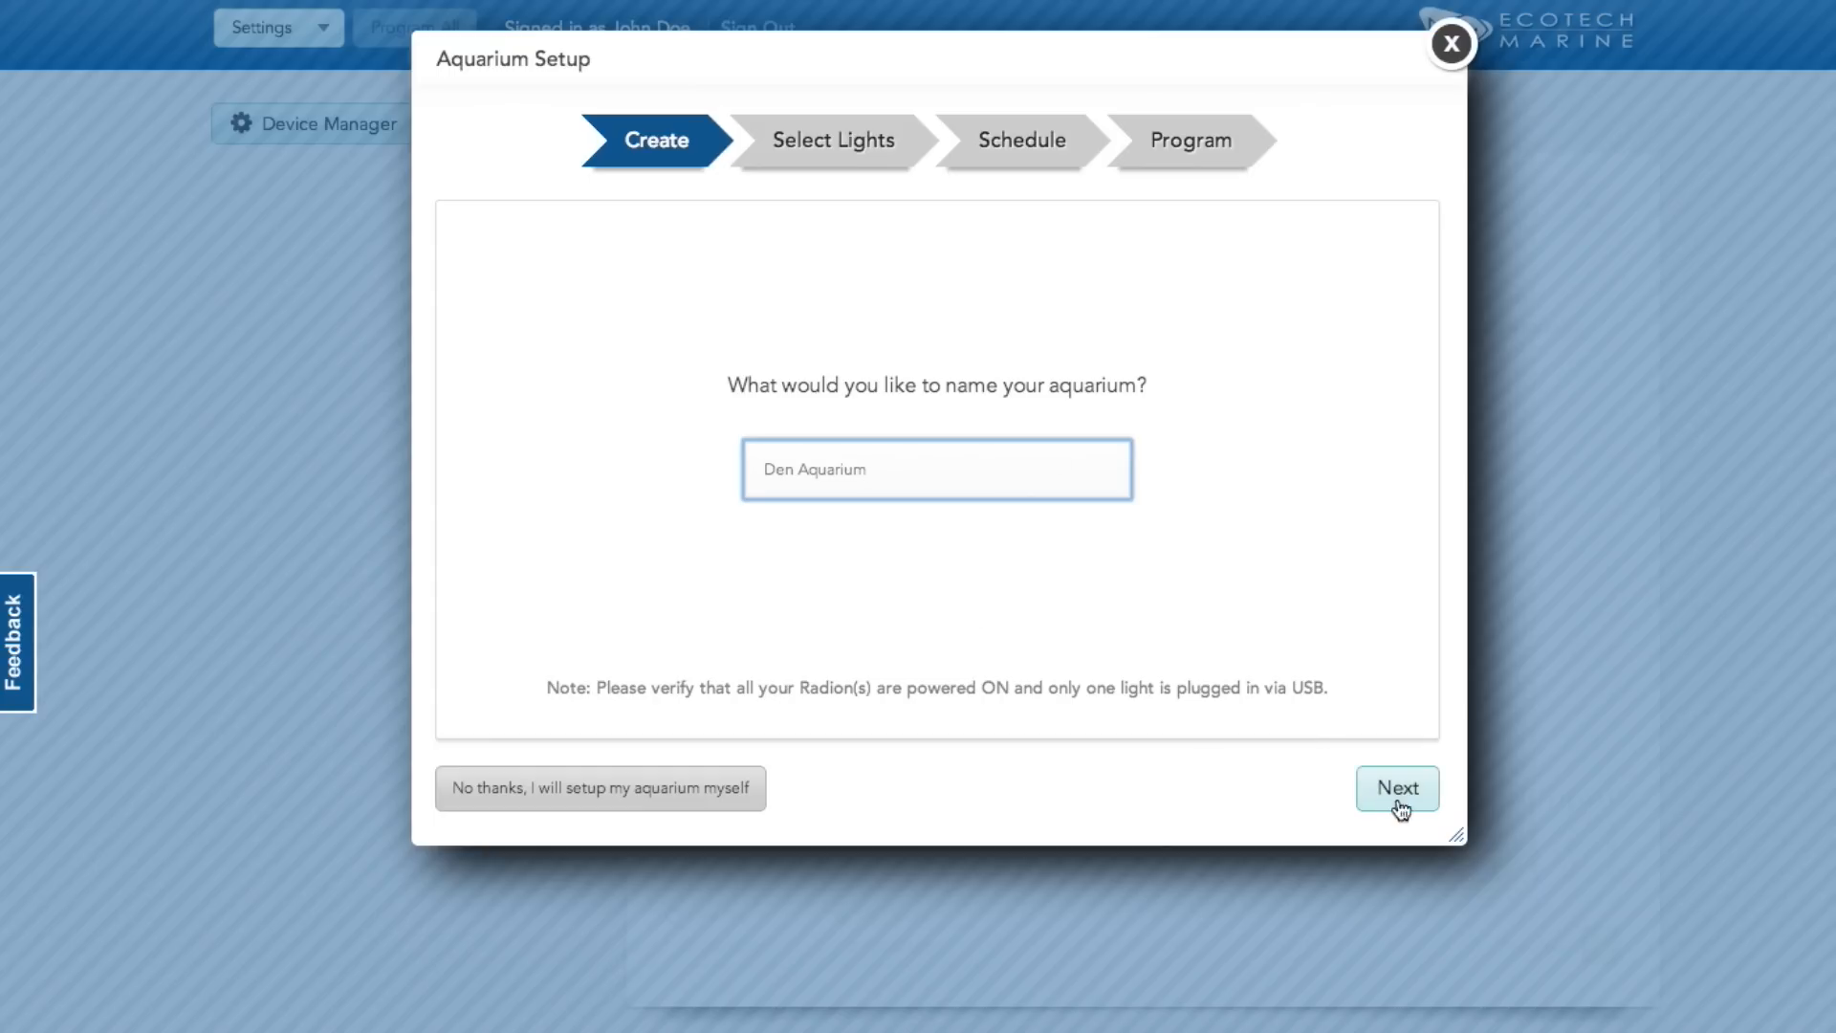
click(1398, 788)
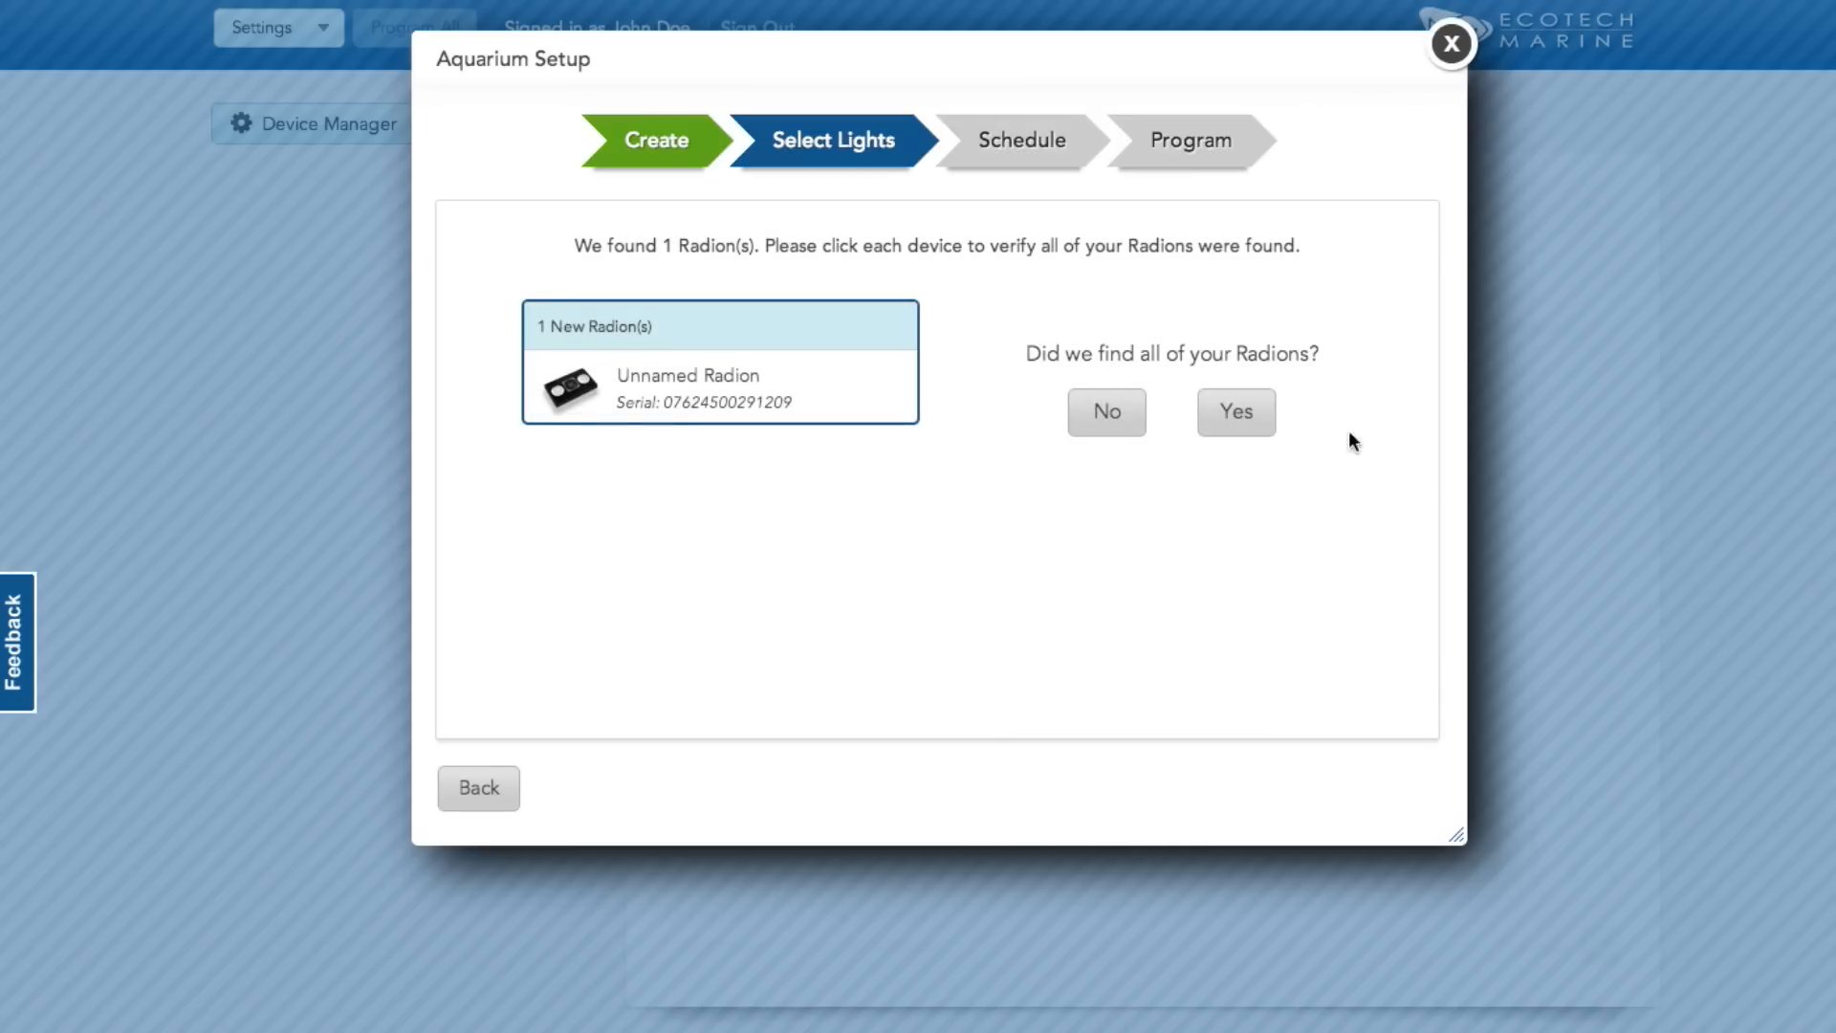
Select the Unnamed Radion, confirm all Radions were found, and proceed
click(688, 388)
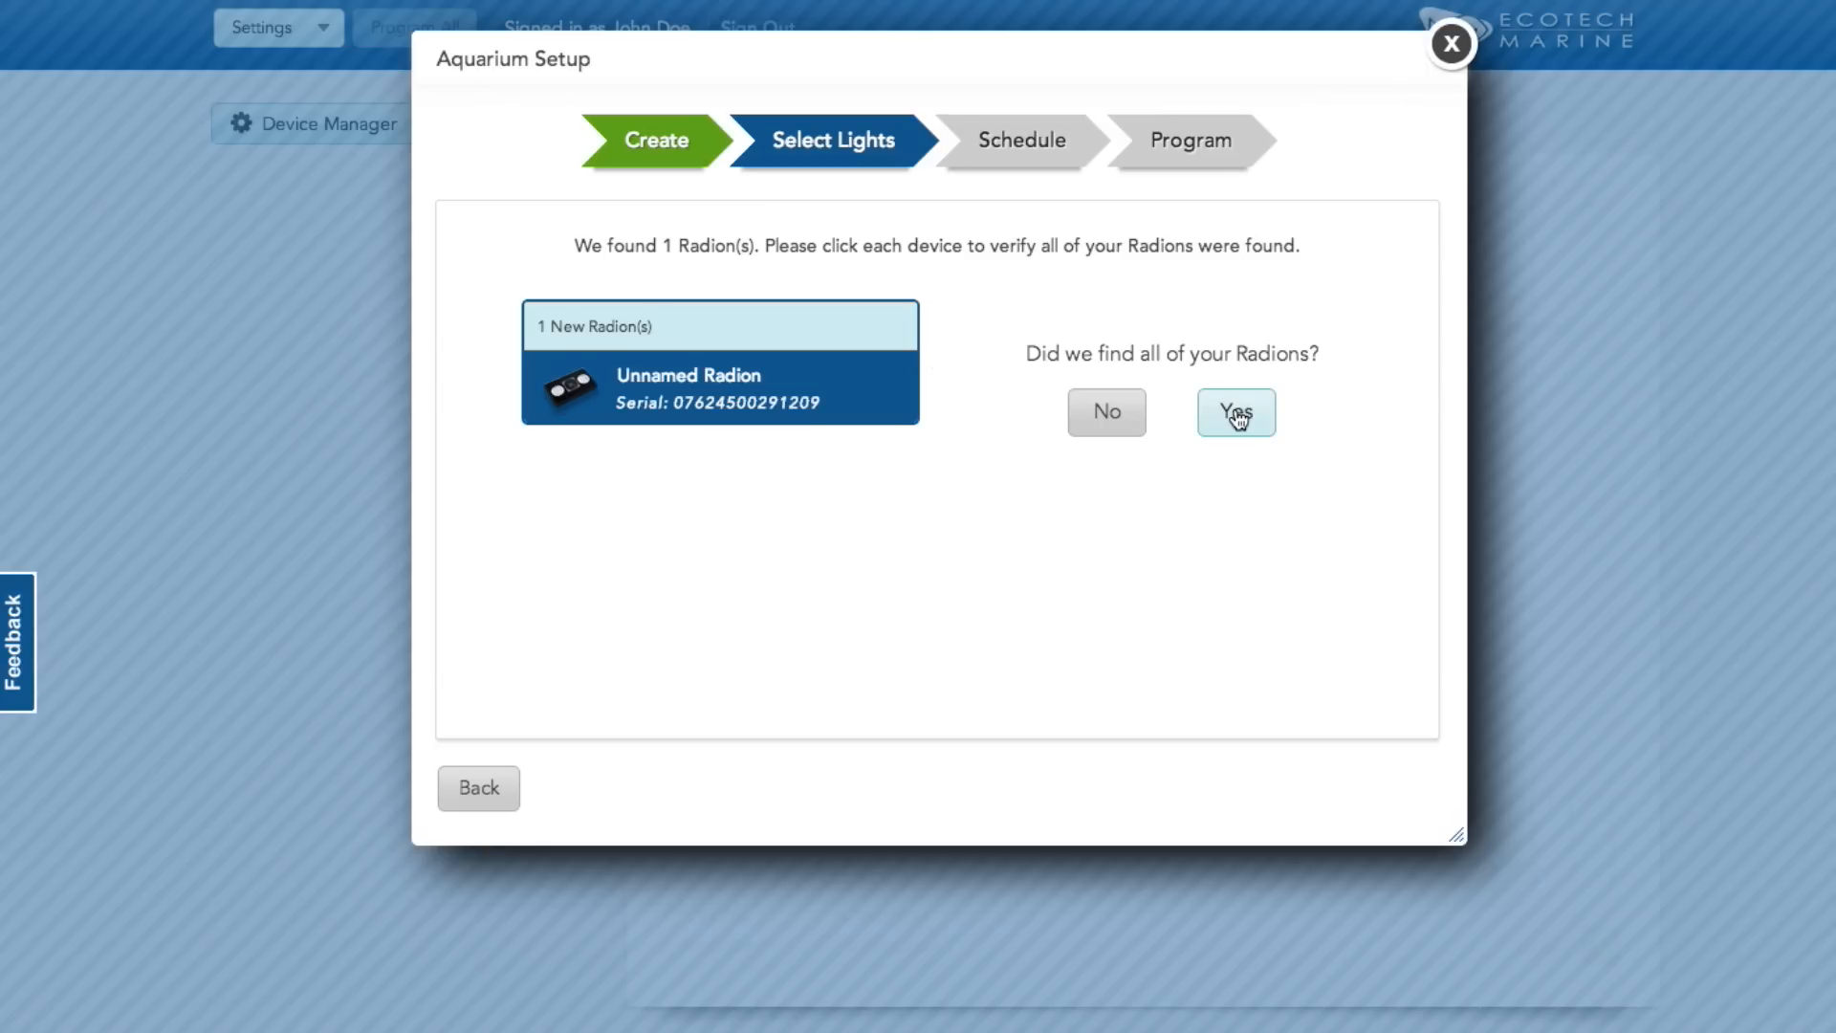
click(1235, 413)
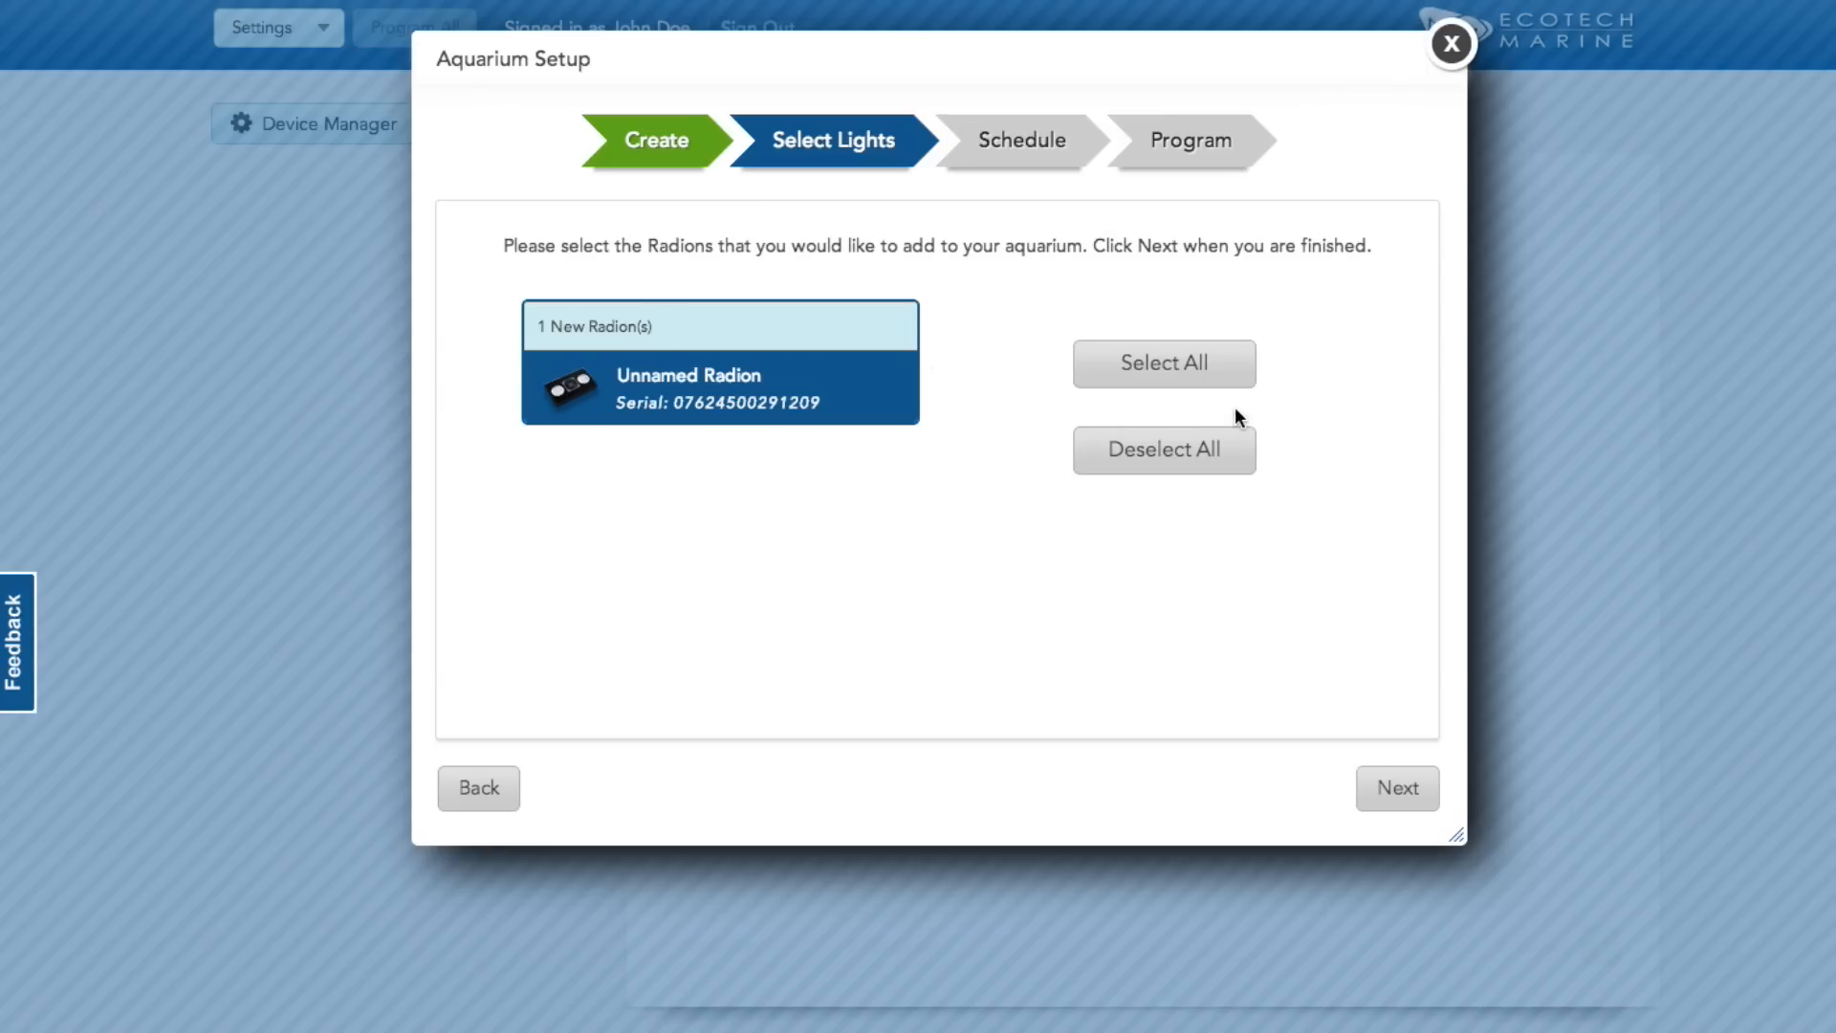
mouse_move(1266, 415)
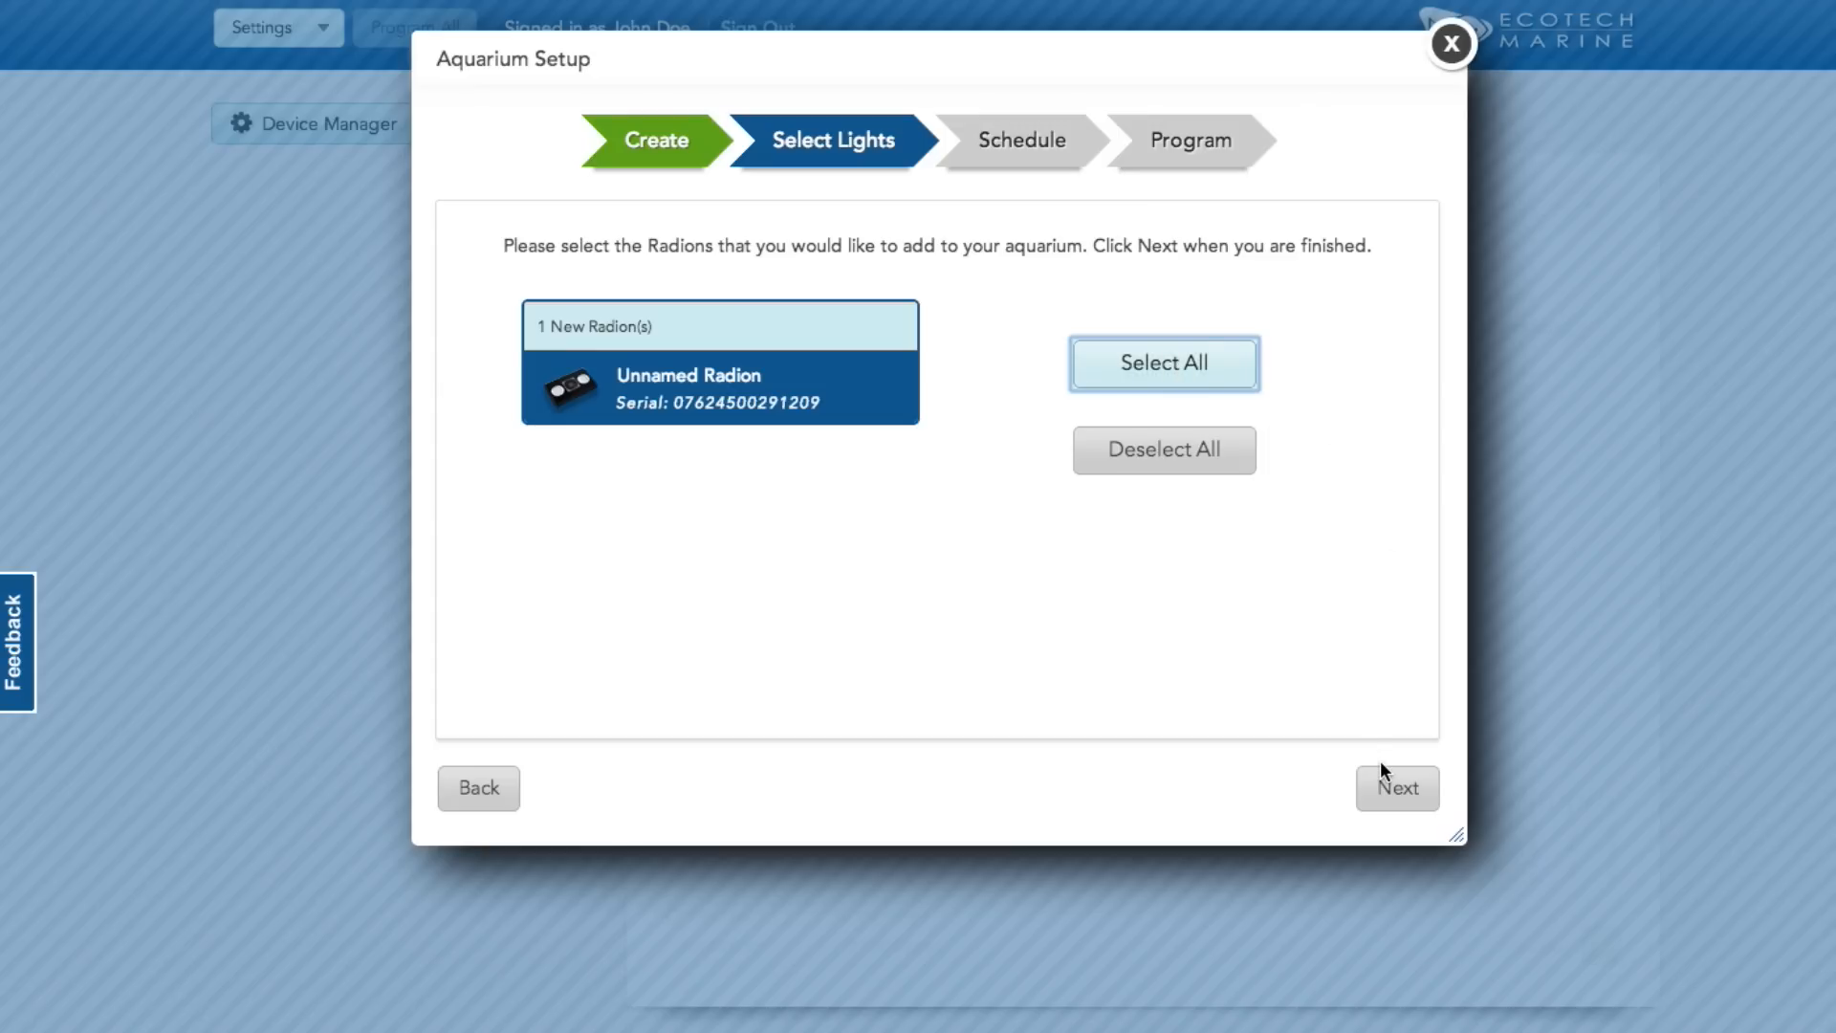
click(1397, 787)
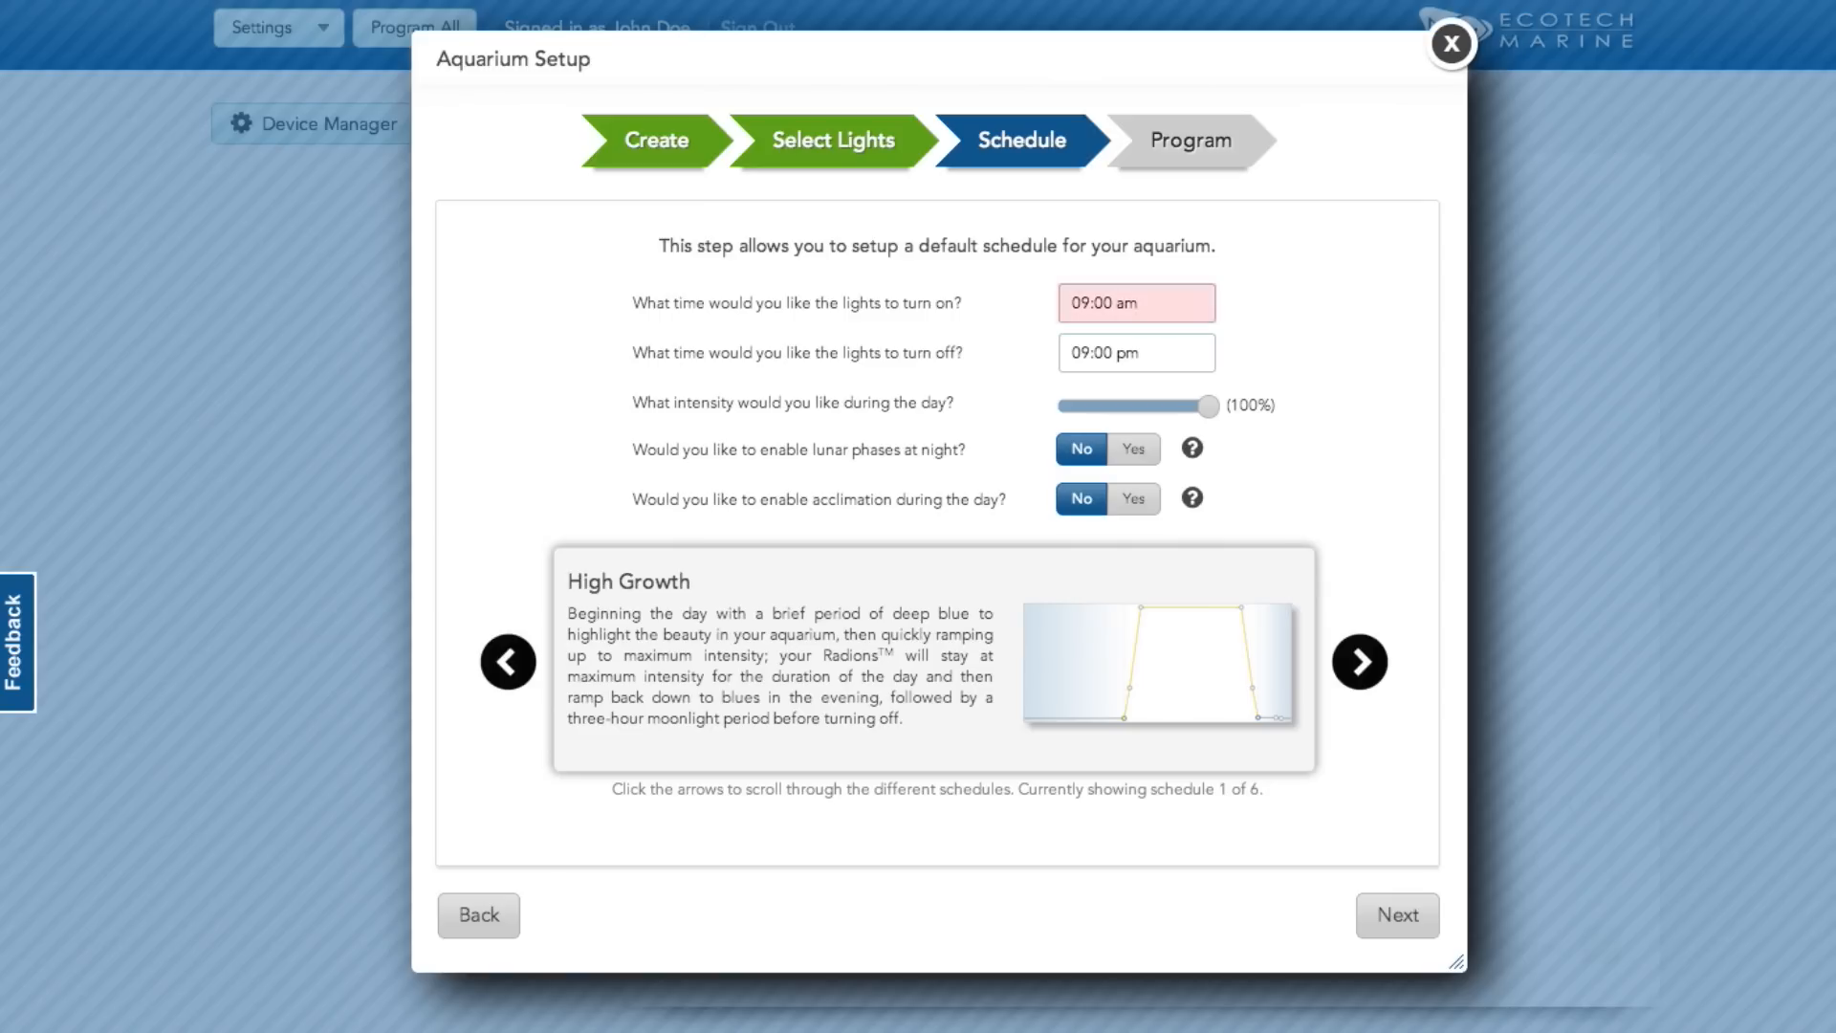
Set daytime intensity to 50%, pick the Traditional Reef Aquarium preset, and finish
drag(1217, 405, 1136, 405)
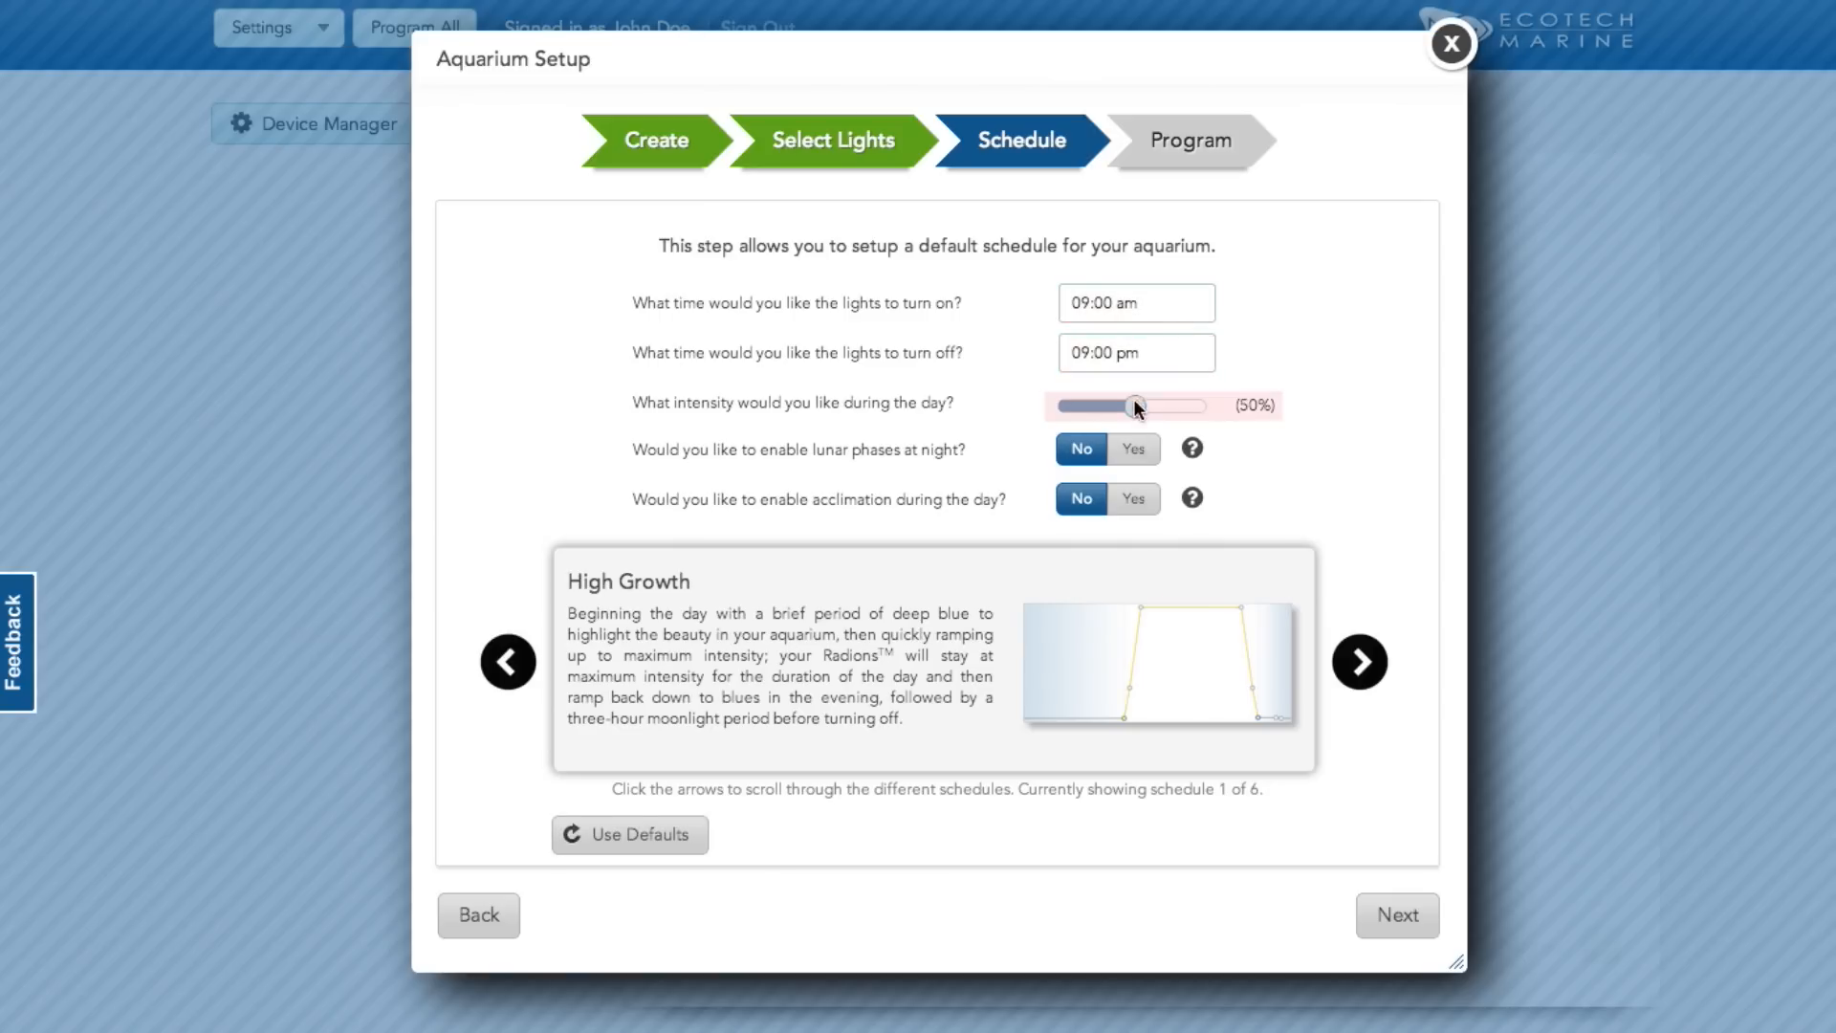
click(1359, 661)
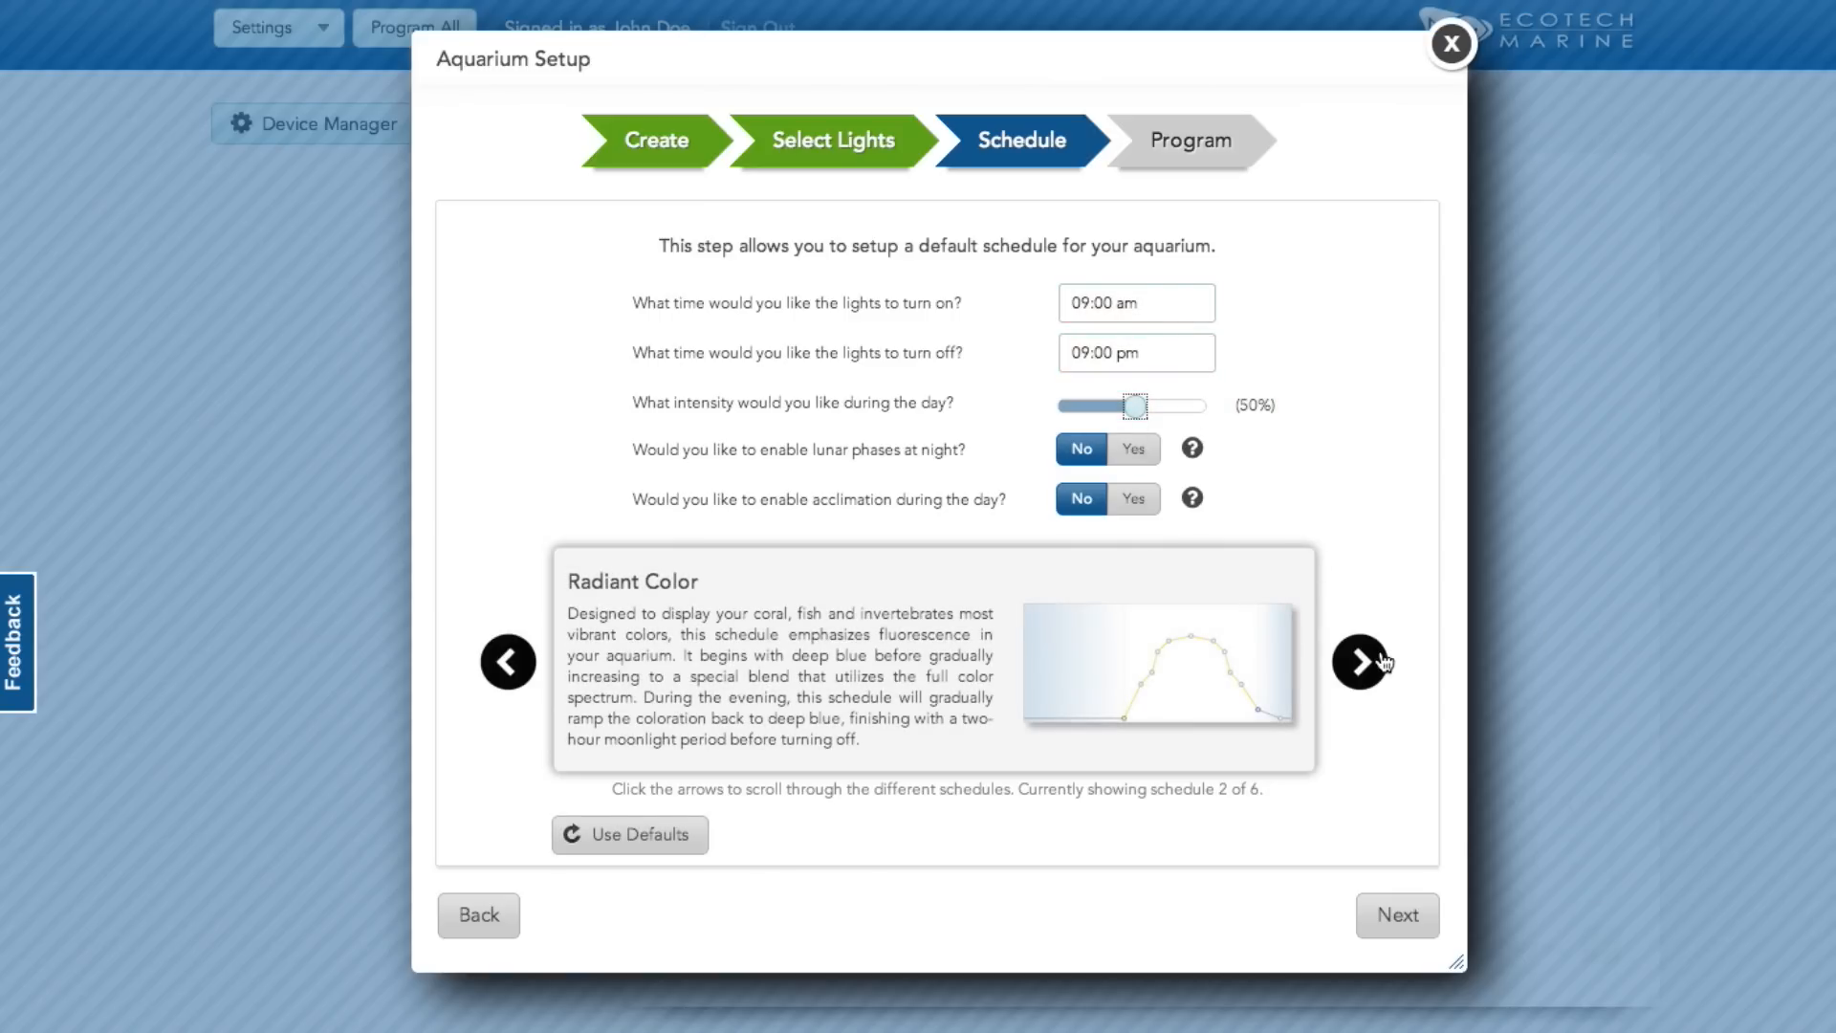
click(1359, 662)
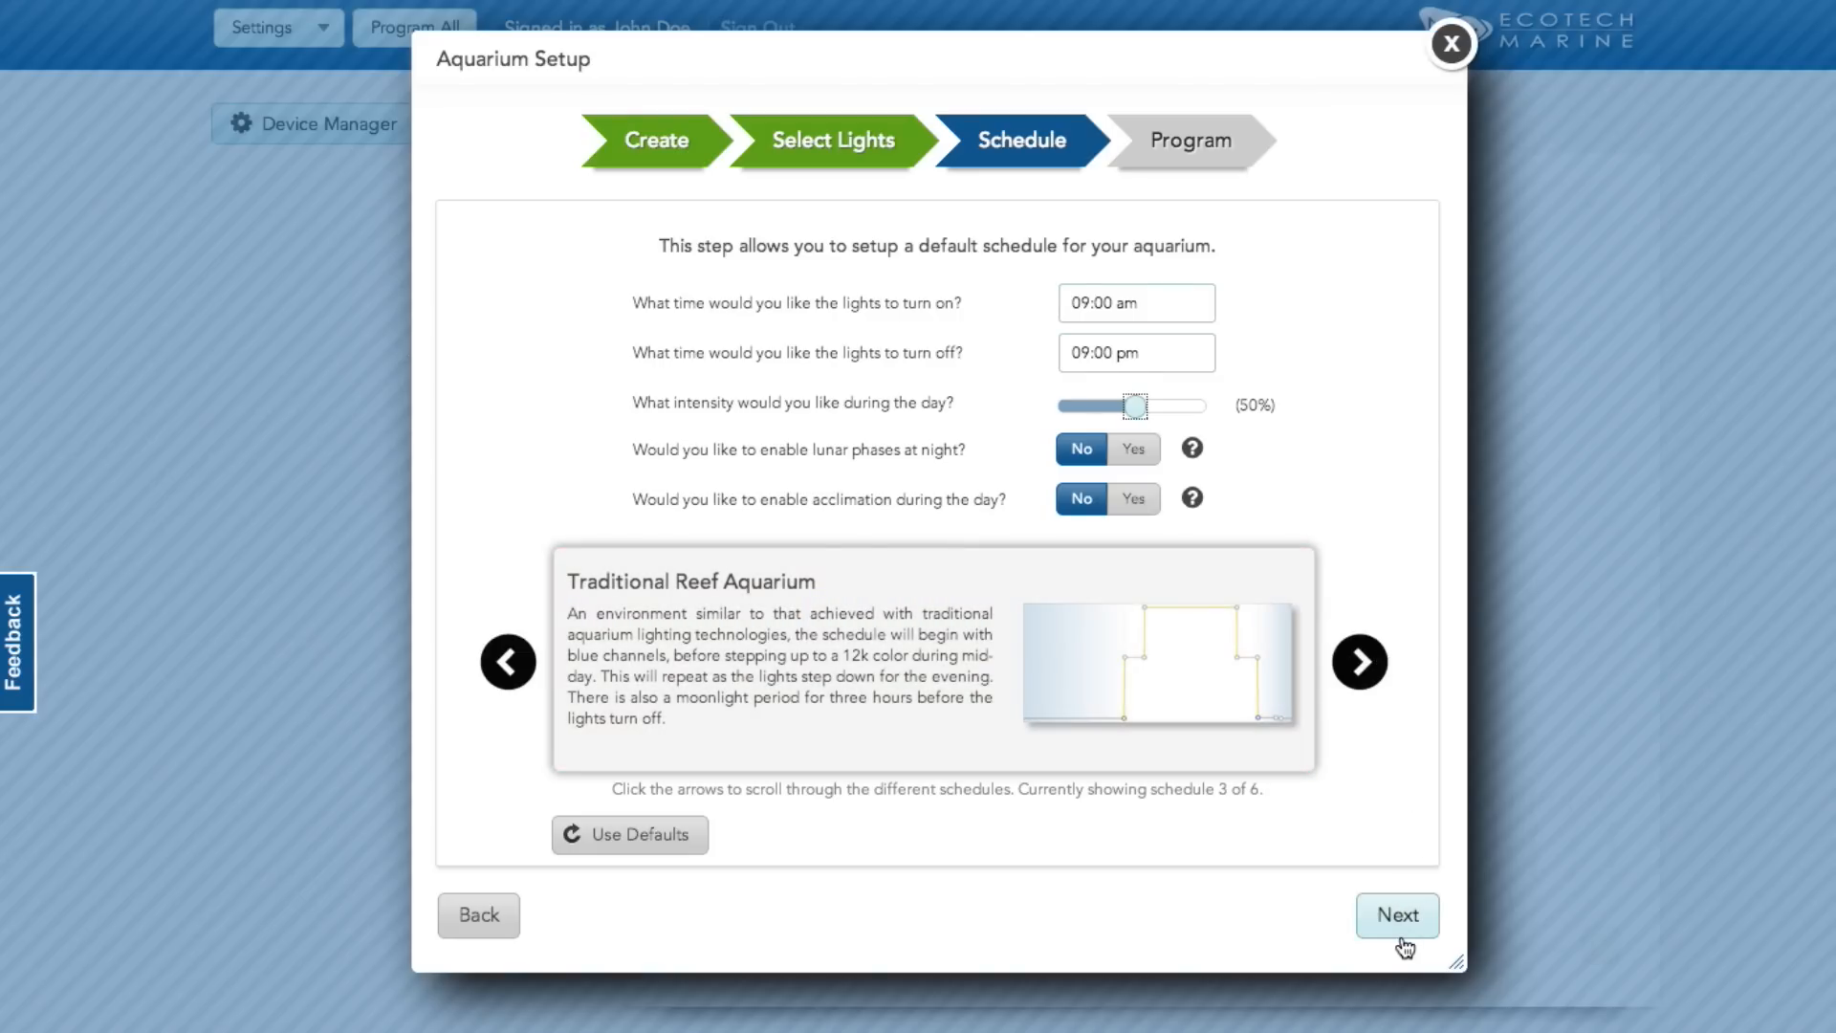
click(1396, 914)
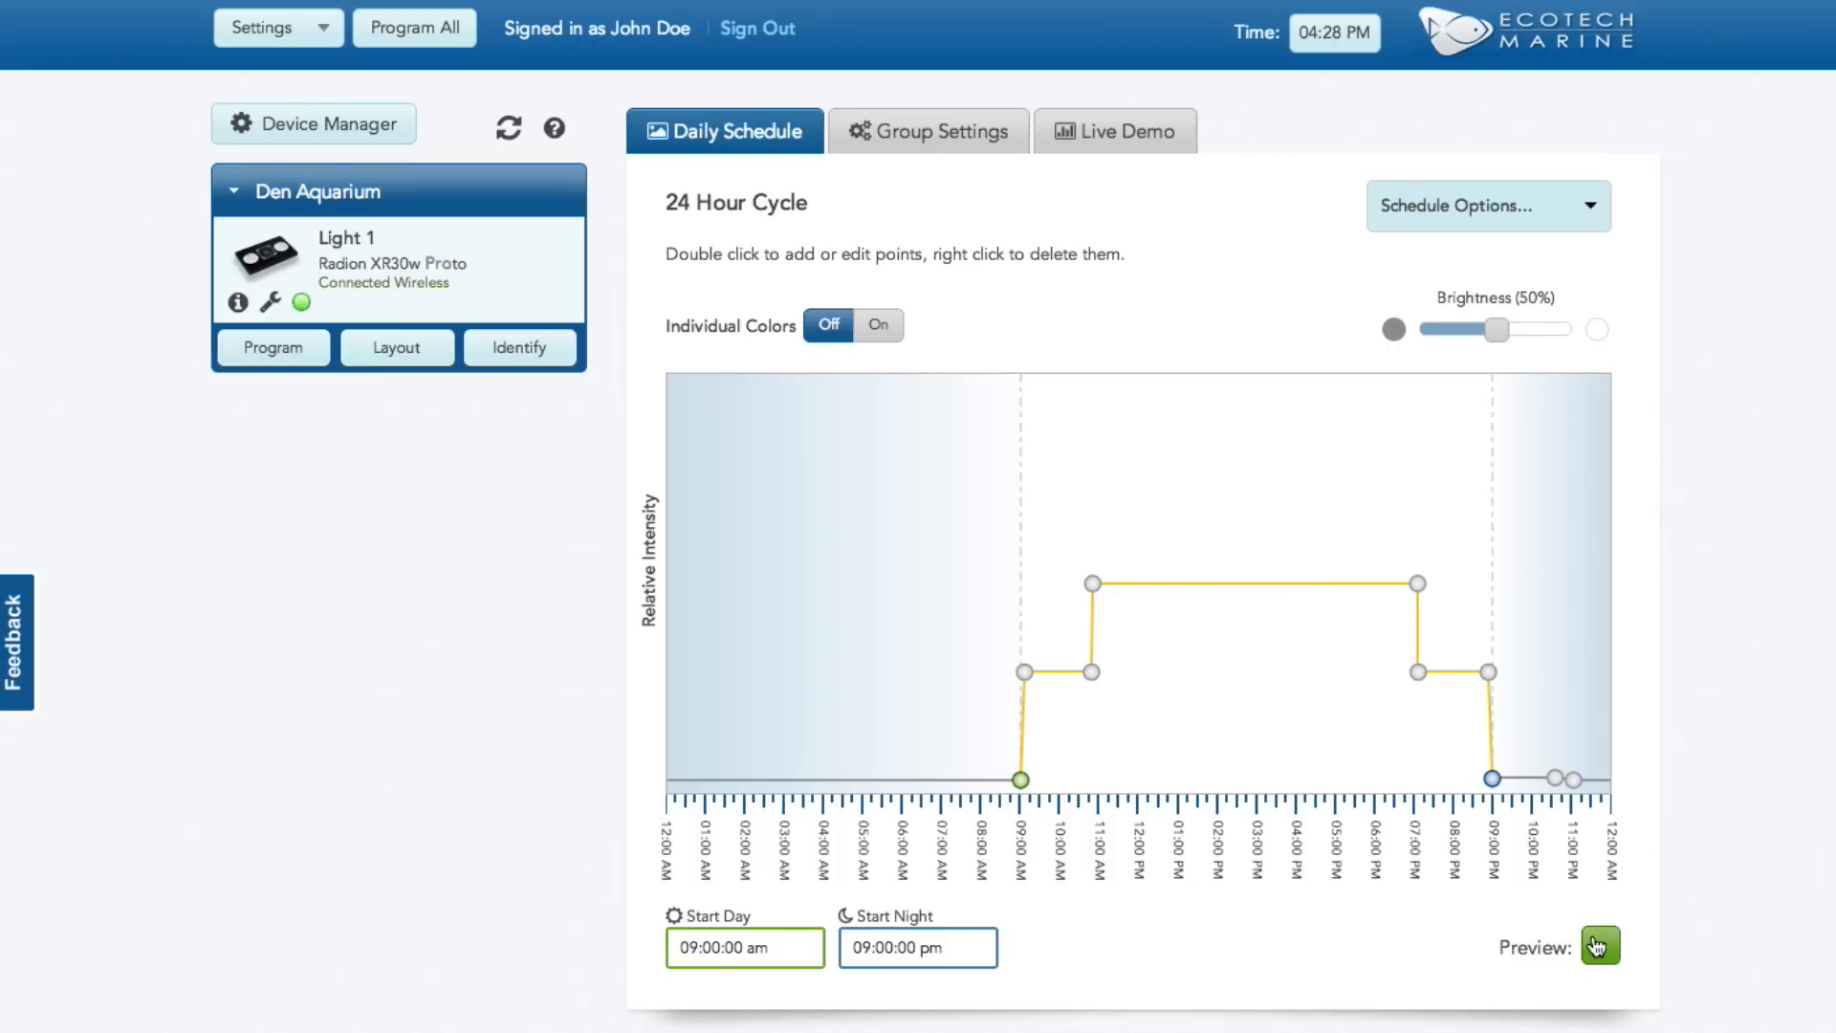
Run a preview of Den Aquarium's daily schedule from the Daily Schedule tab
click(1600, 945)
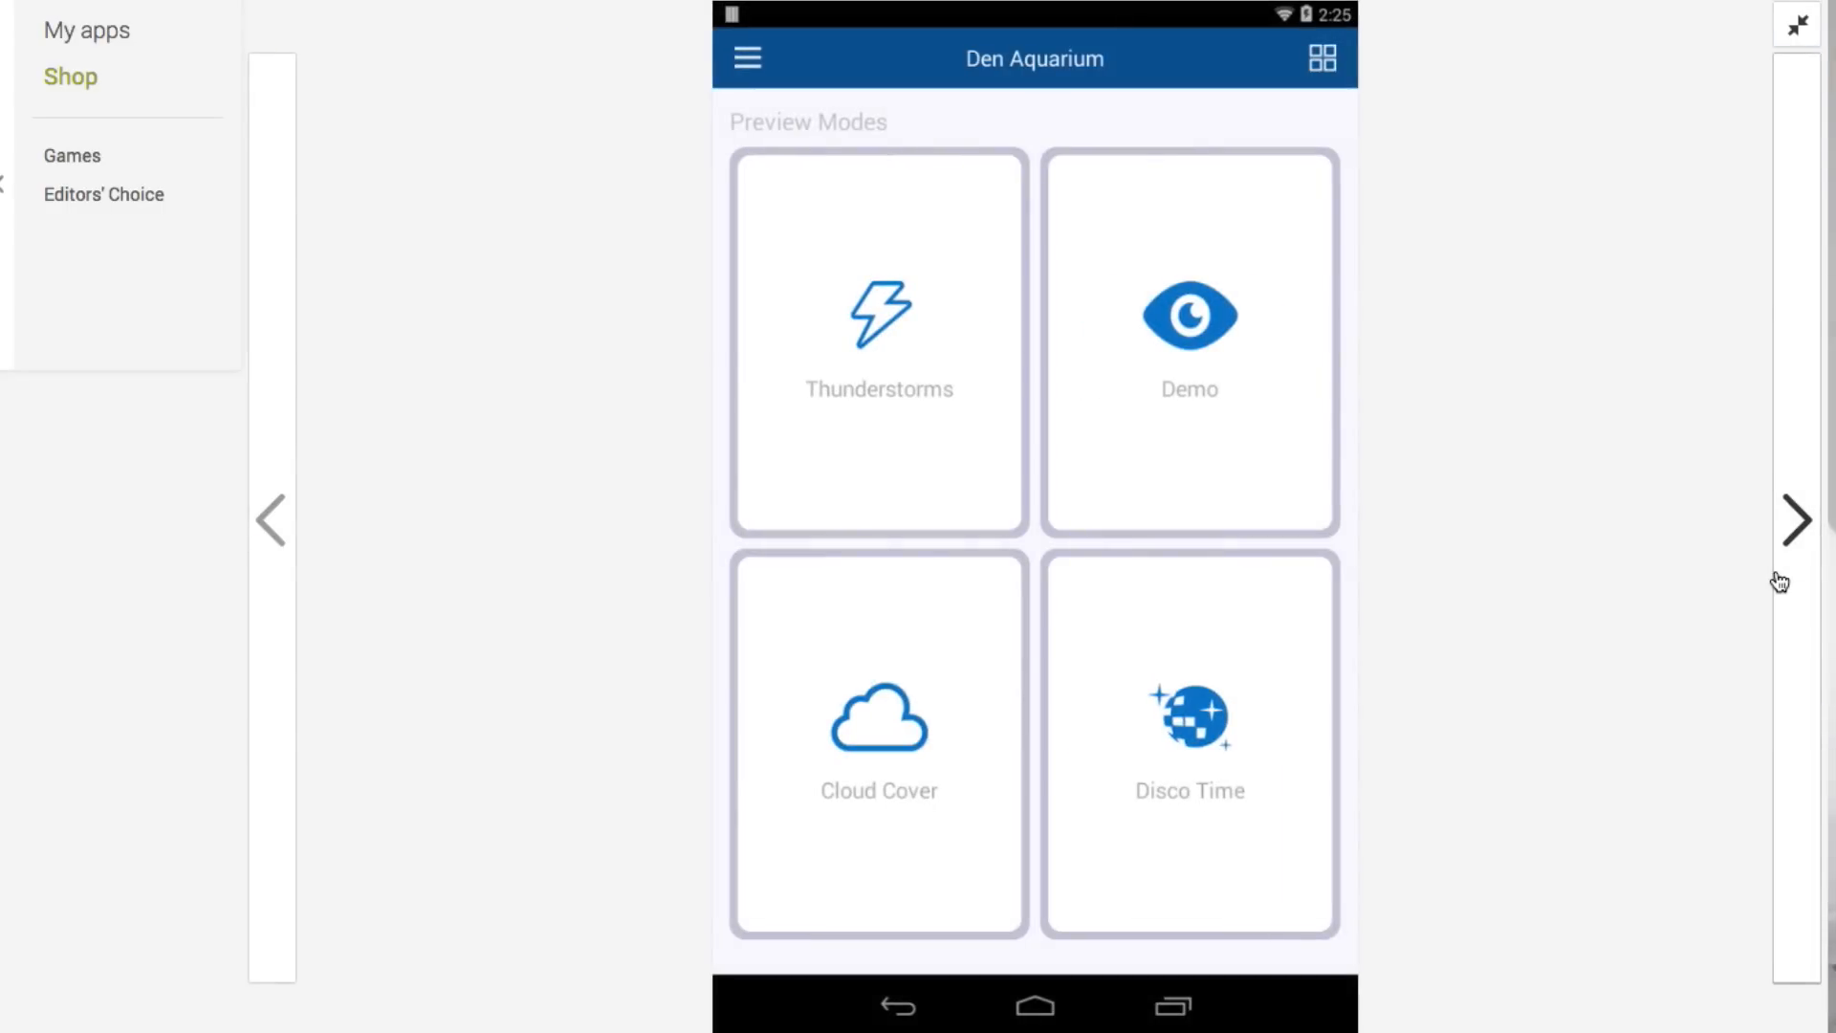
Turn on the Disco Time preview mode in the mobile app
click(1189, 743)
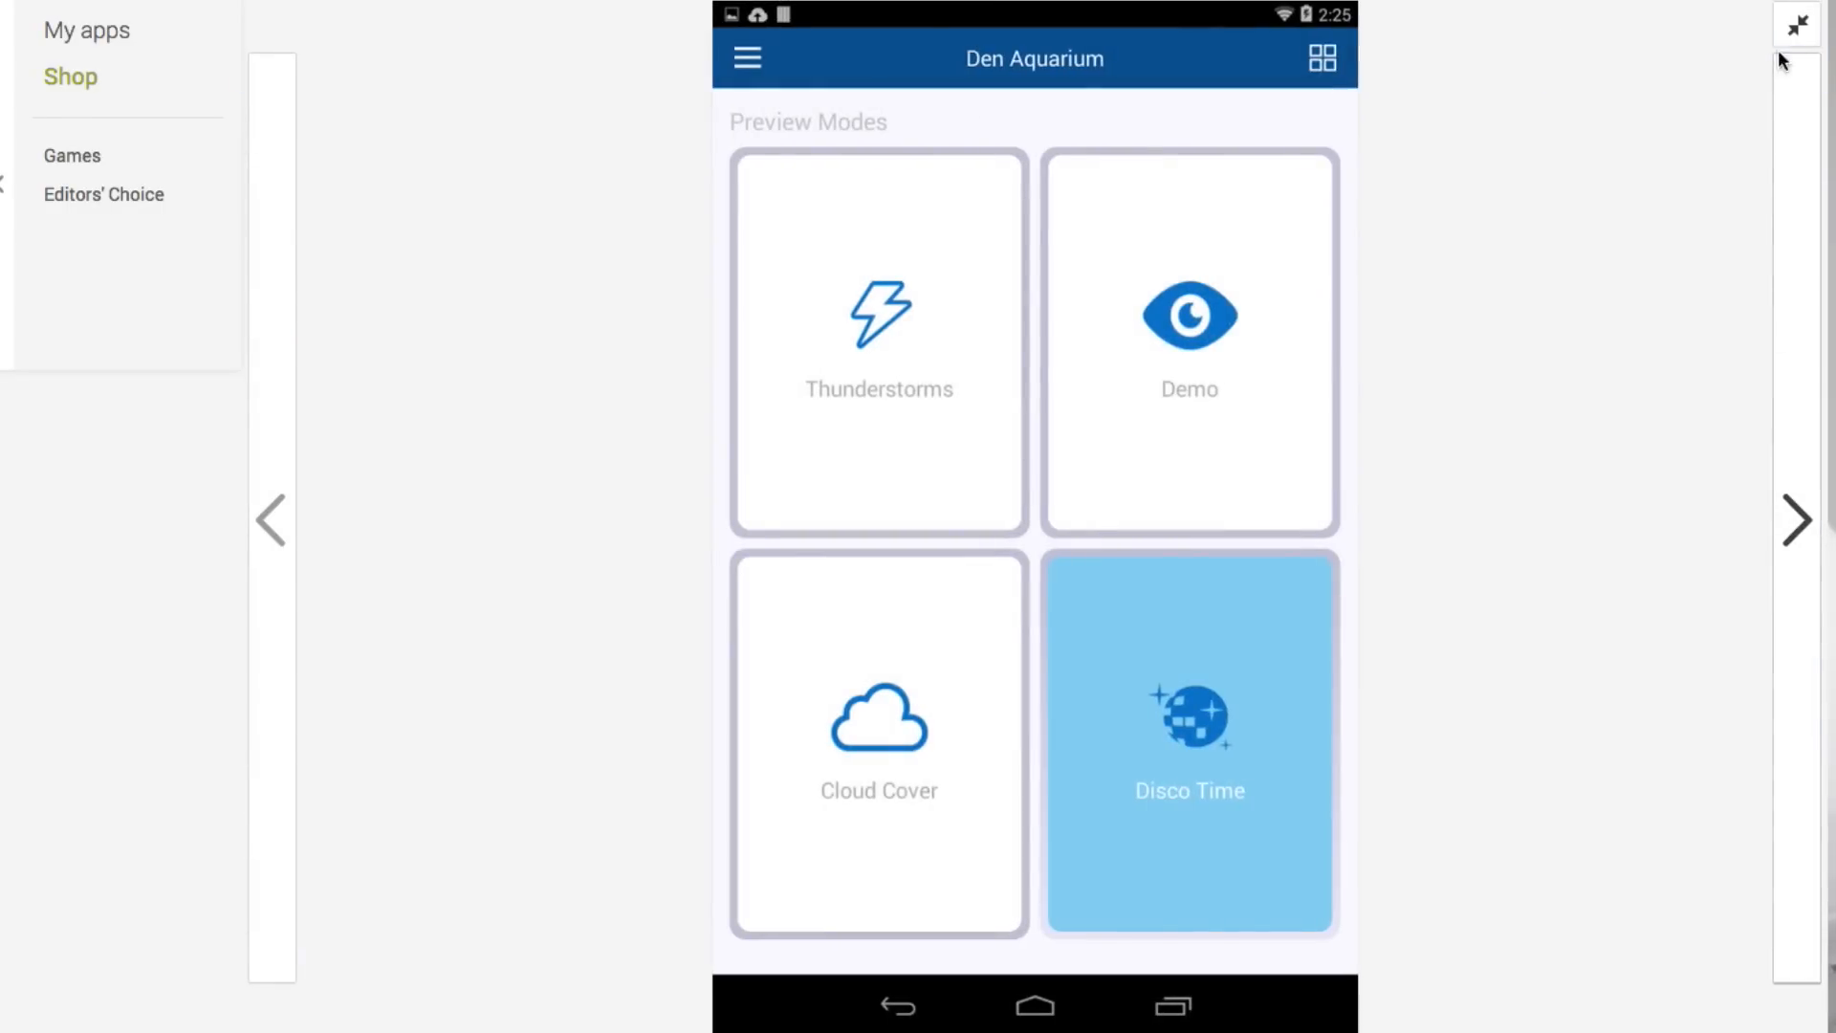